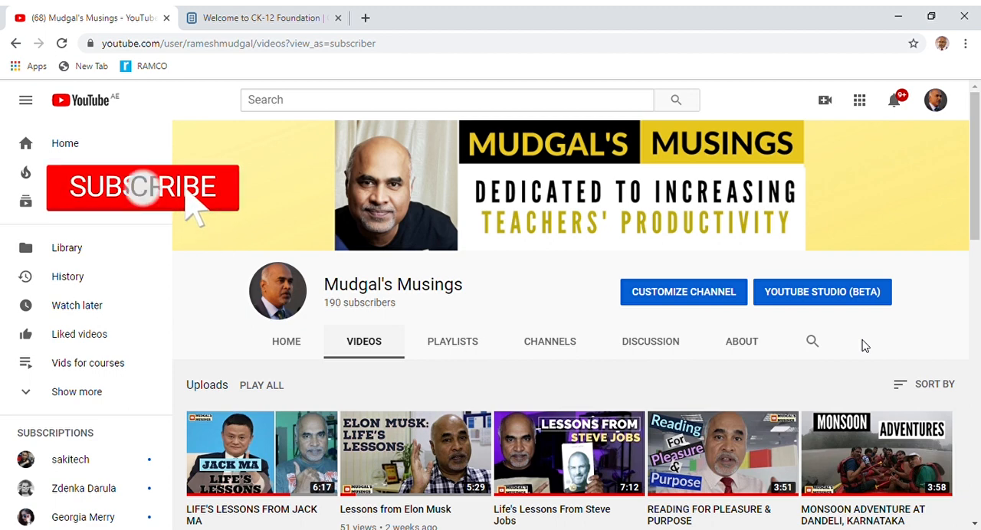
Step: Switch to the CK-12 teacher landing tab and scroll down to the subject listing
{"action": "left_click", "coordinate": [142, 188]}
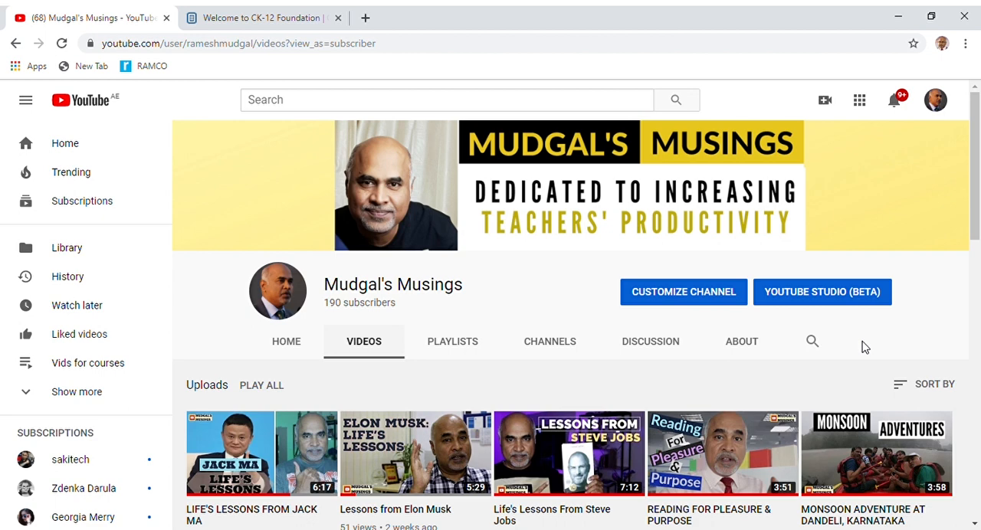
{"action": "scroll", "scroll_direction": "down", "scroll_amount": 3}
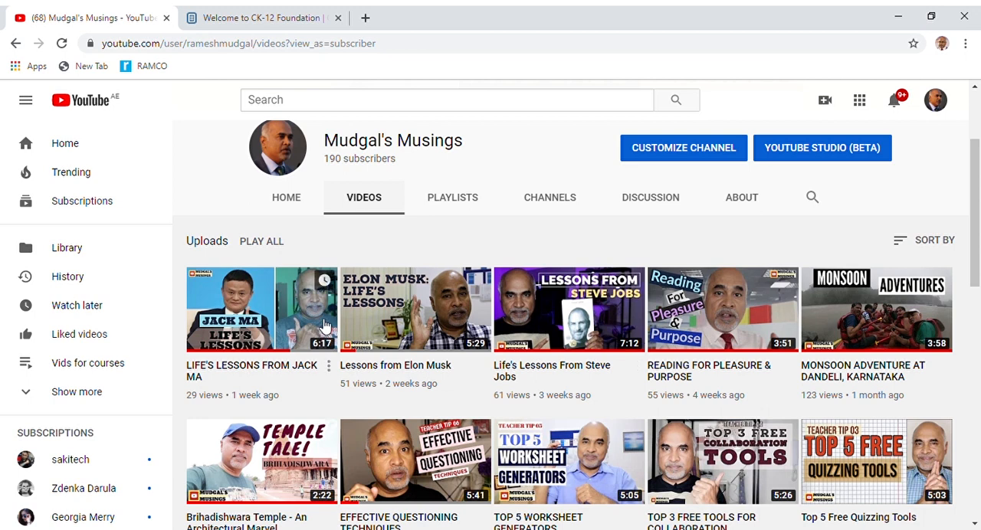
{"action": "mouse_move", "coordinate": [371, 325]}
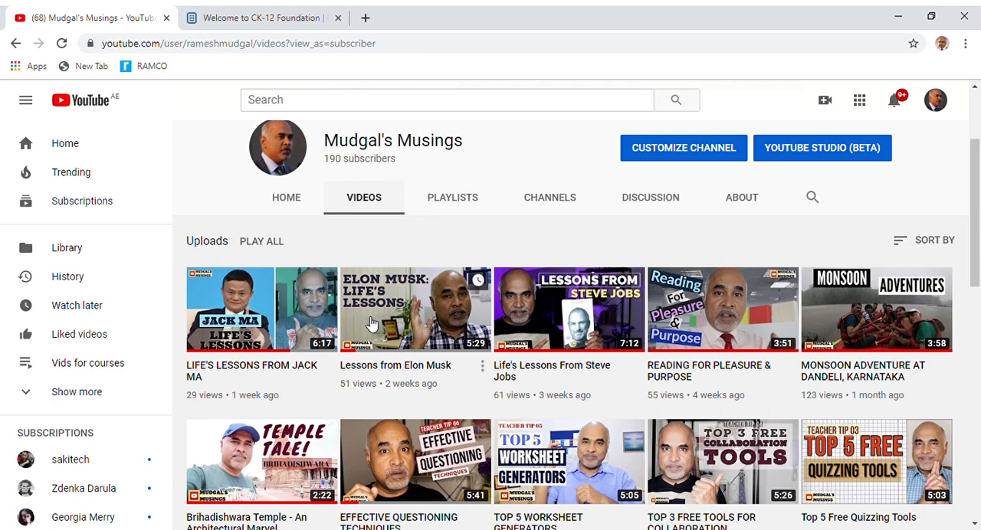
{"action": "mouse_move", "coordinate": [371, 324]}
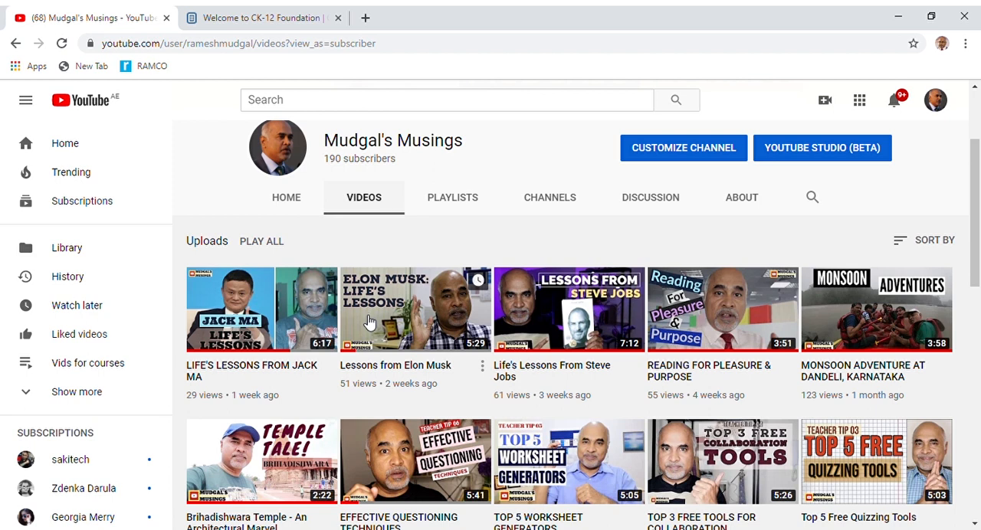
{"action": "mouse_move", "coordinate": [471, 397]}
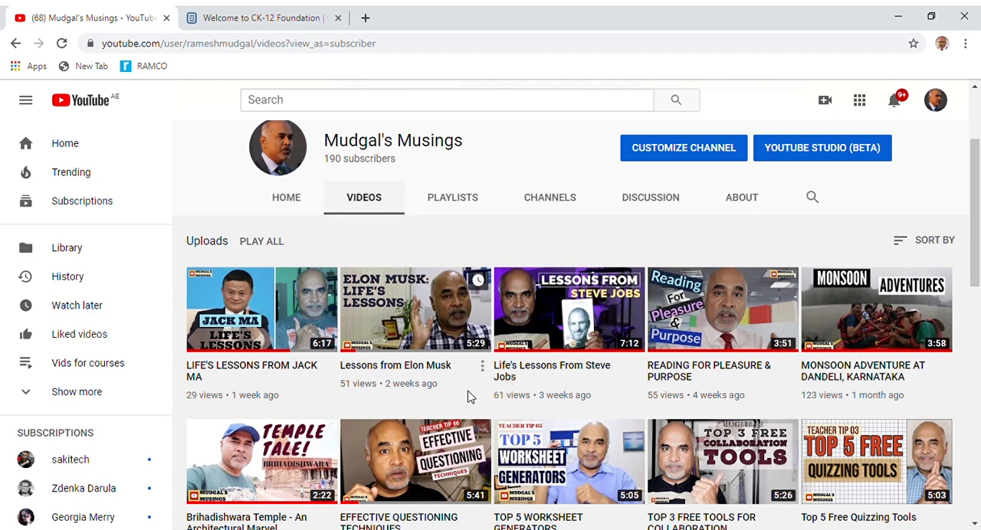
{"action": "mouse_move", "coordinate": [478, 396]}
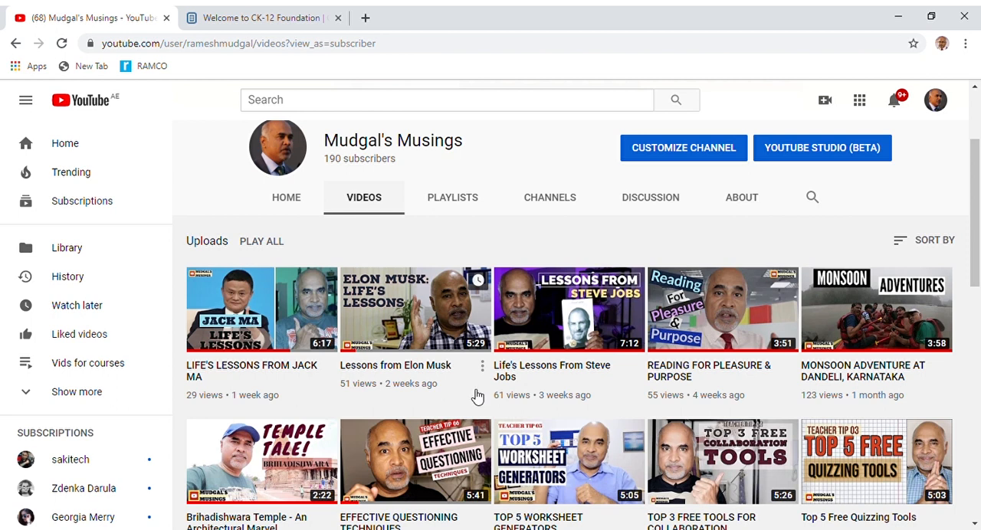
{"action": "mouse_move", "coordinate": [479, 398]}
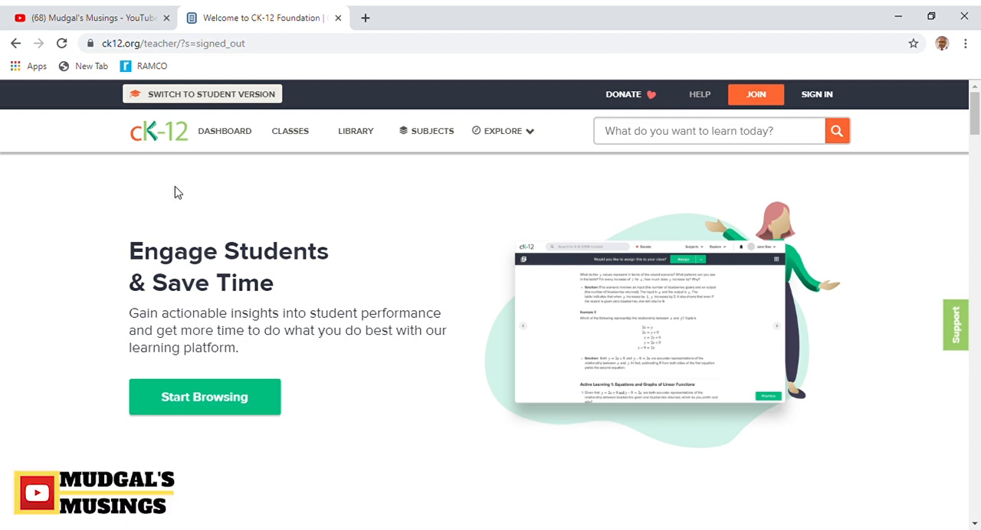
{"action": "mouse_move", "coordinate": [182, 194]}
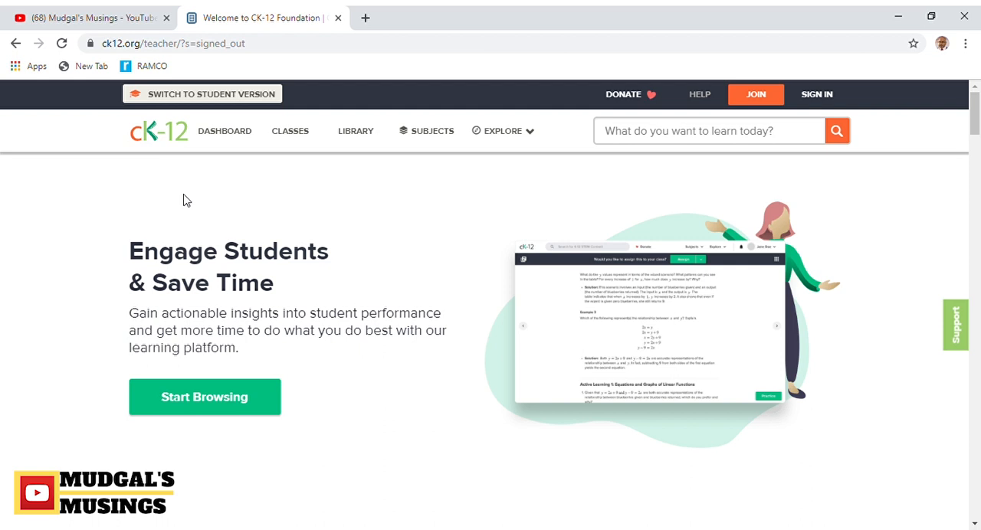
{"action": "mouse_move", "coordinate": [191, 412]}
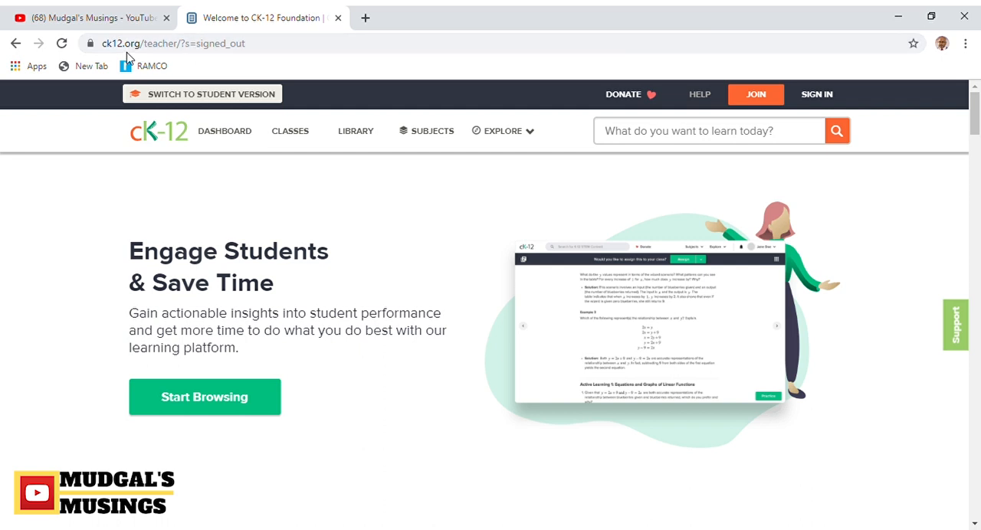
{"action": "mouse_move", "coordinate": [212, 168]}
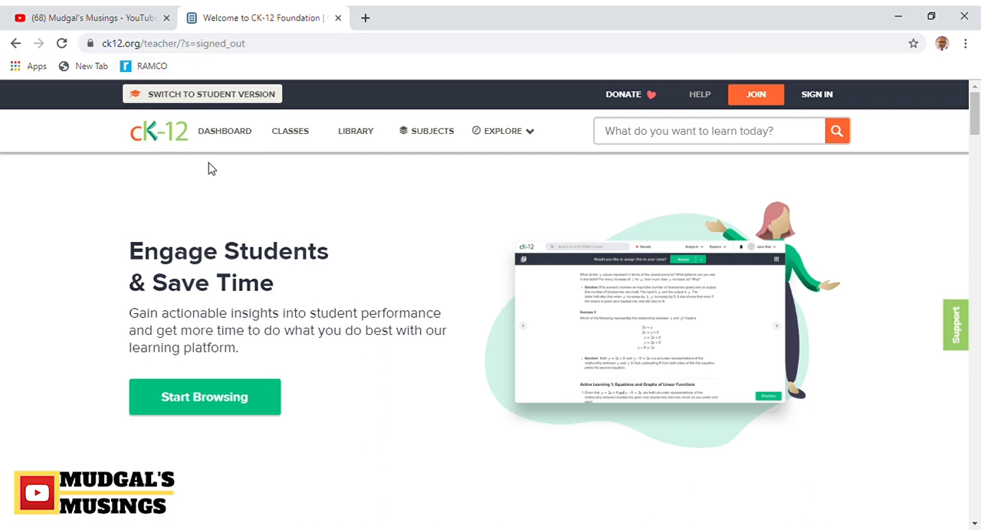
{"action": "mouse_move", "coordinate": [246, 167]}
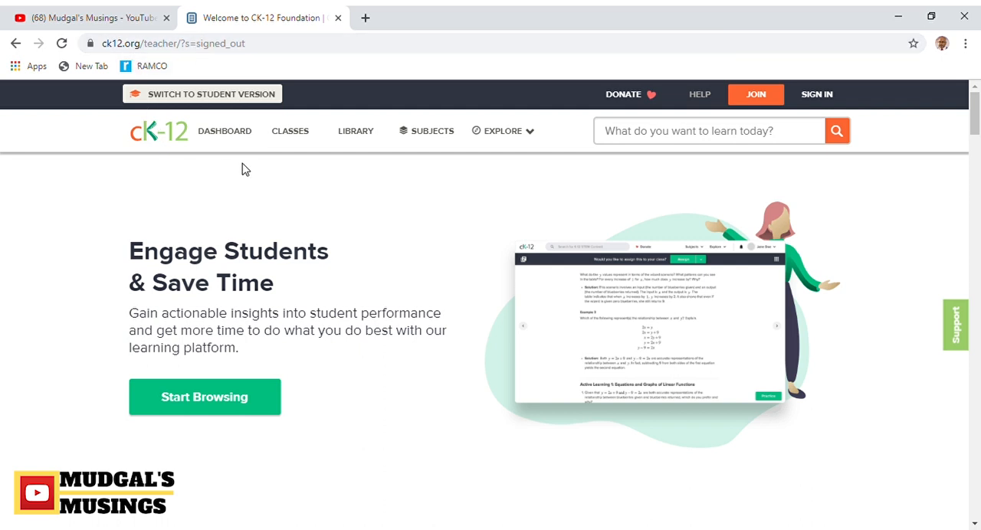
{"action": "mouse_move", "coordinate": [205, 397]}
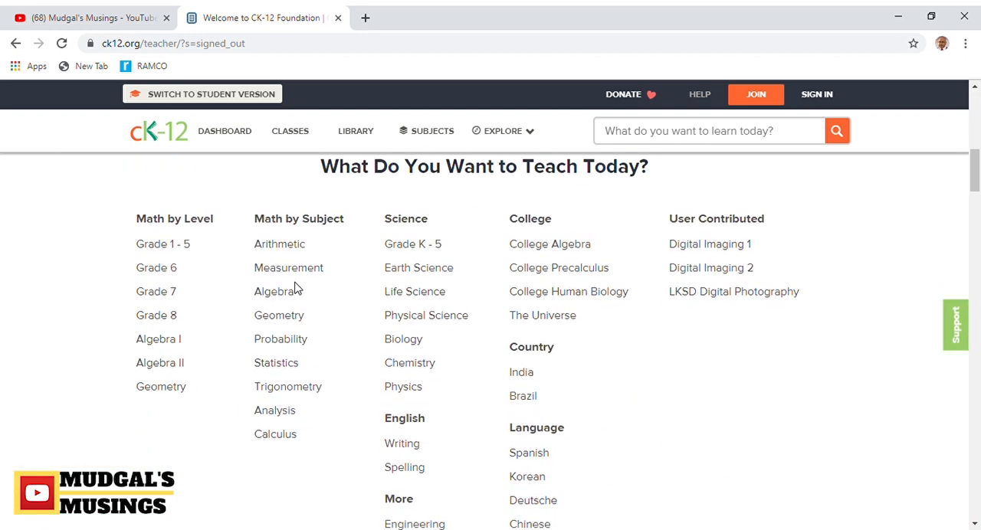
{"action": "mouse_move", "coordinate": [192, 344]}
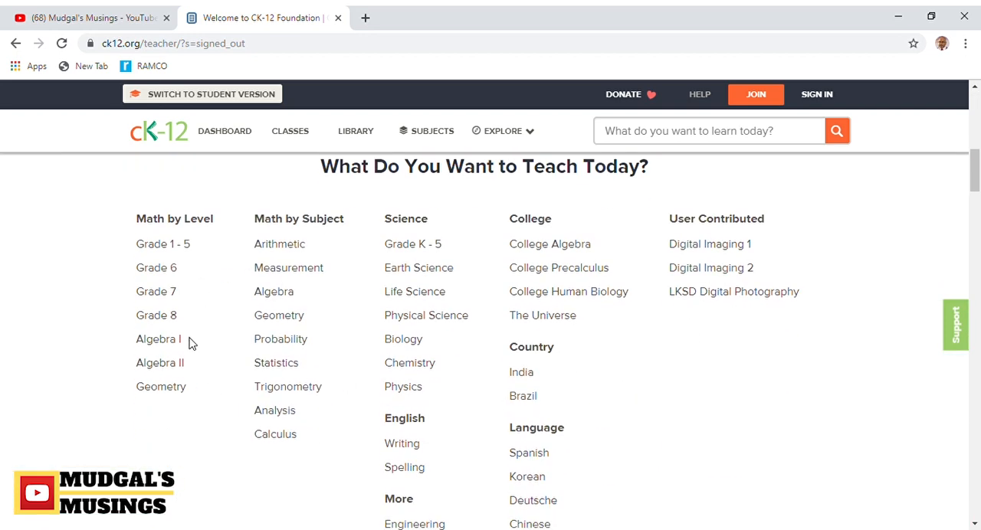
{"action": "mouse_move", "coordinate": [191, 411]}
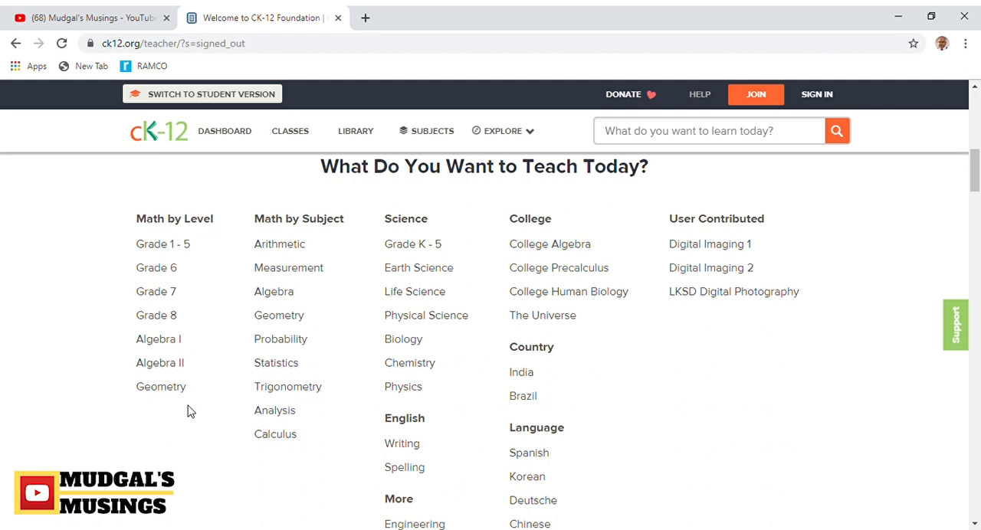
{"action": "mouse_move", "coordinate": [333, 375]}
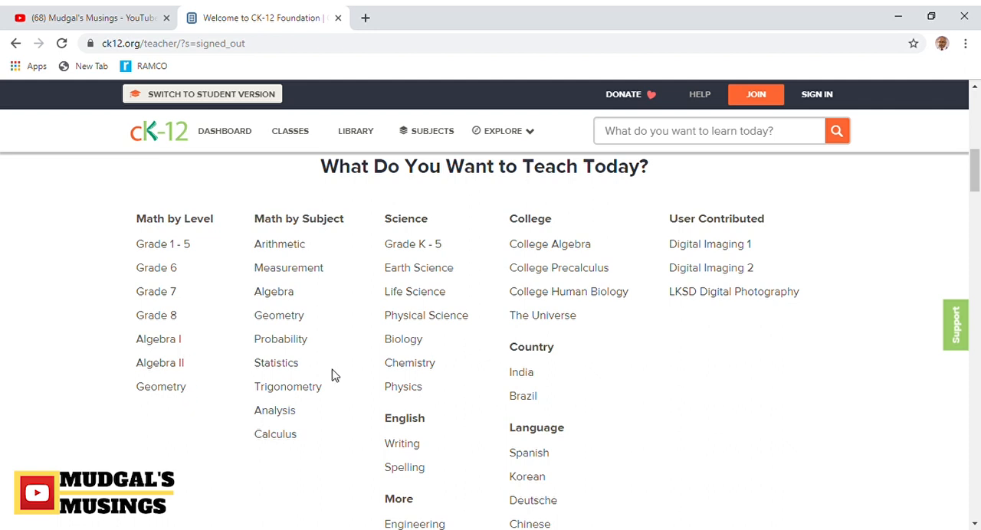
{"action": "mouse_move", "coordinate": [355, 332]}
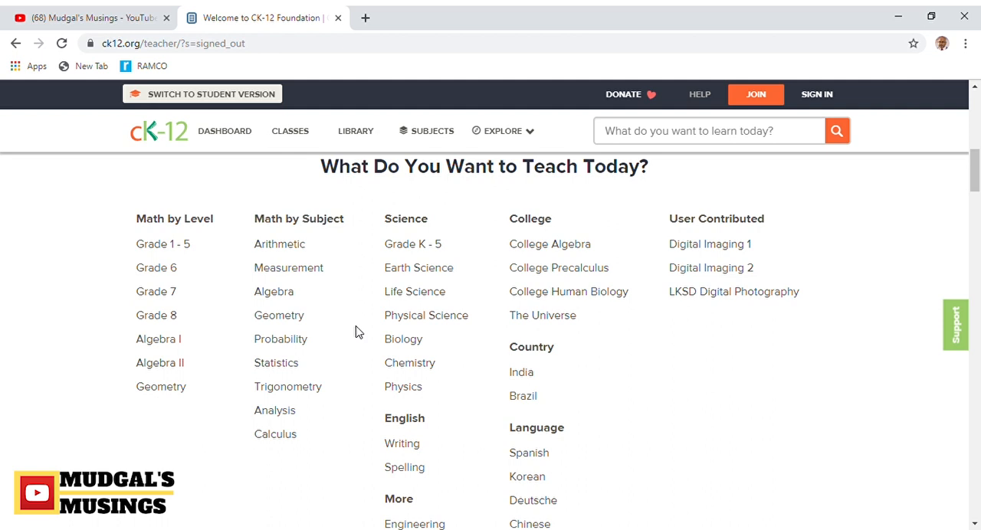
{"action": "mouse_move", "coordinate": [364, 325]}
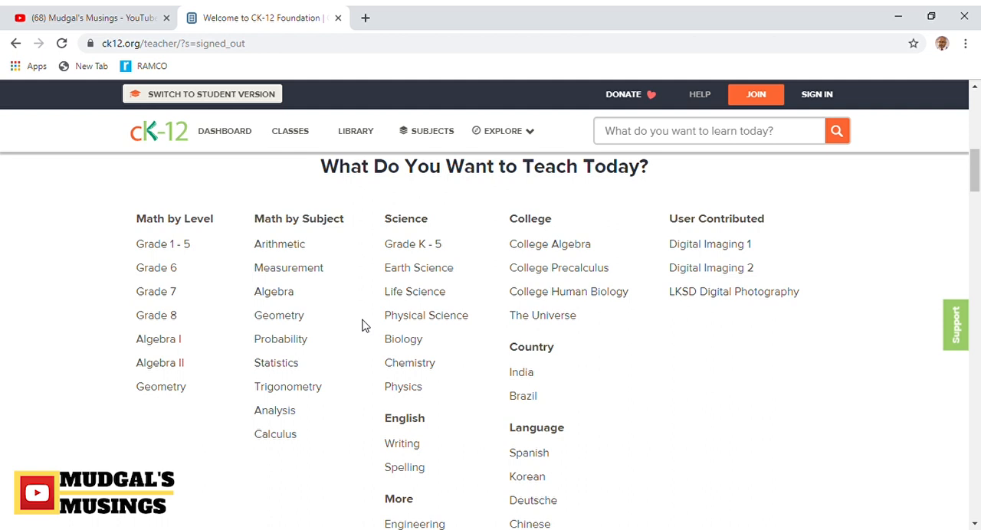
{"action": "scroll", "scroll_direction": "down", "scroll_amount": 3}
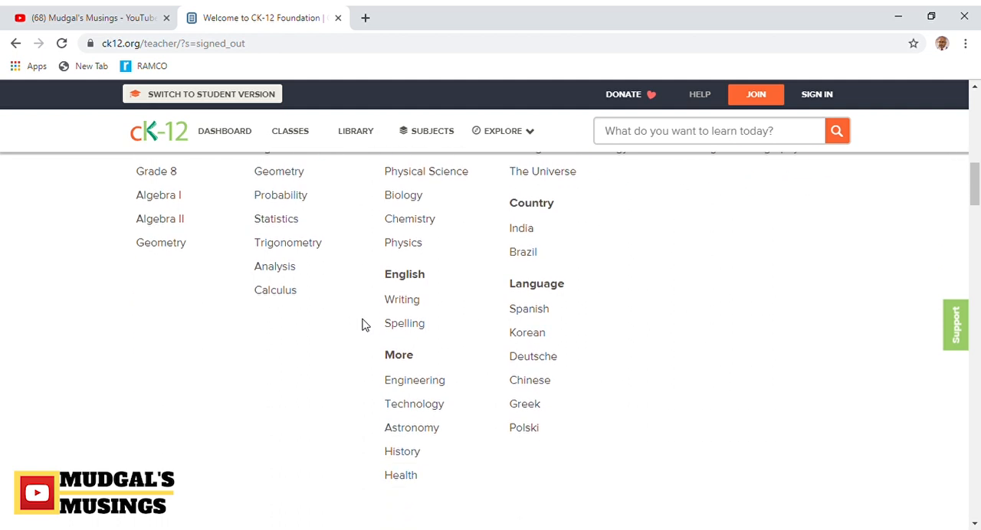
{"action": "scroll", "scroll_direction": "up", "scroll_amount": 3}
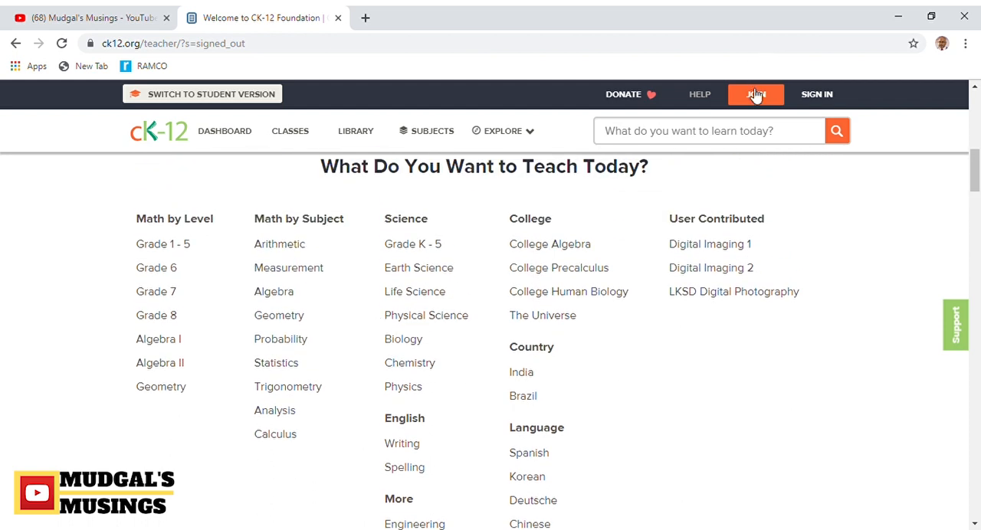
Step: Open CK-12's Teacher Sign Up page with Google, Facebook and email options
{"action": "left_click", "coordinate": [755, 94]}
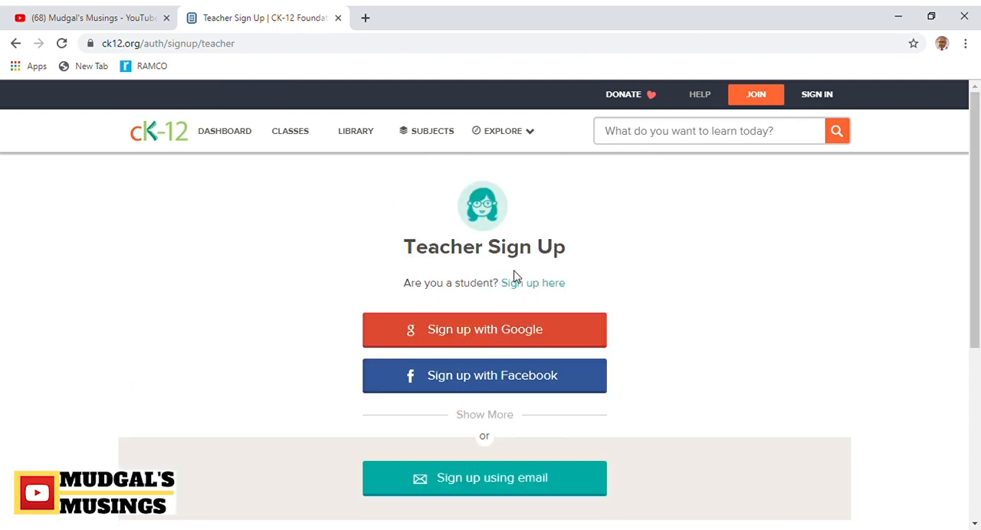
{"action": "mouse_move", "coordinate": [703, 293]}
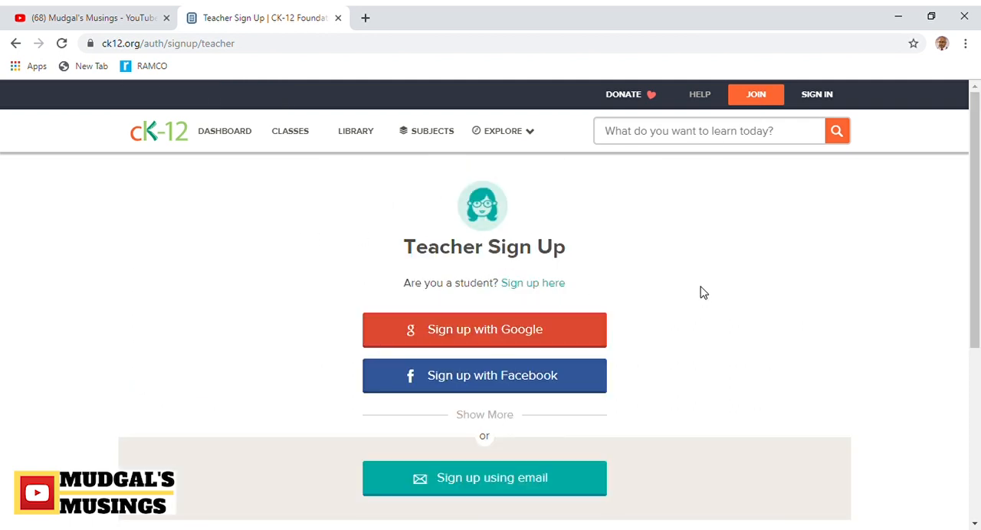
{"action": "mouse_move", "coordinate": [497, 328]}
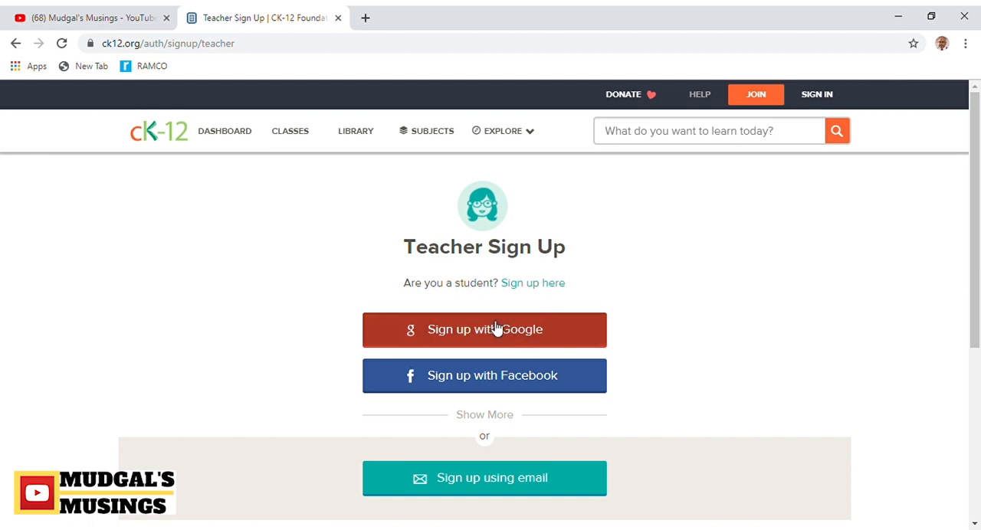
{"action": "mouse_move", "coordinate": [525, 258]}
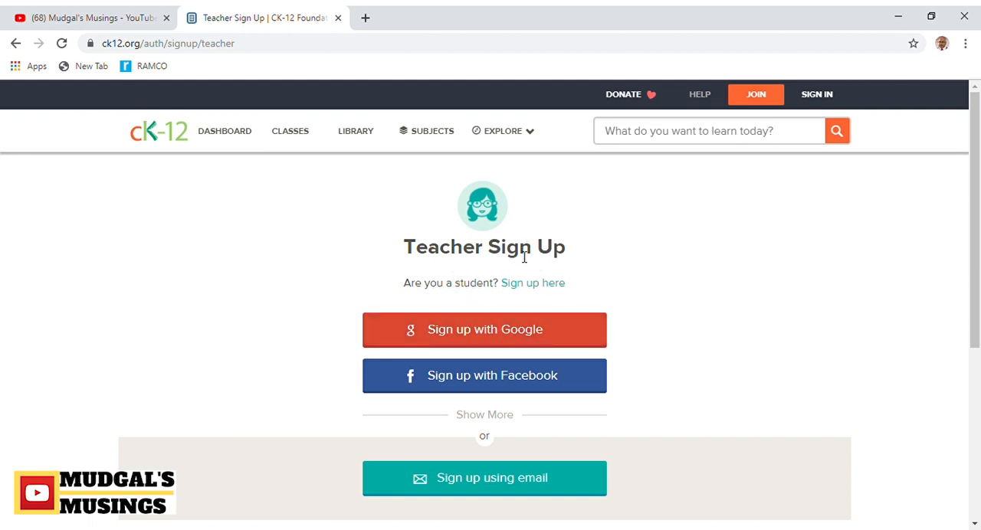
{"action": "mouse_move", "coordinate": [517, 247]}
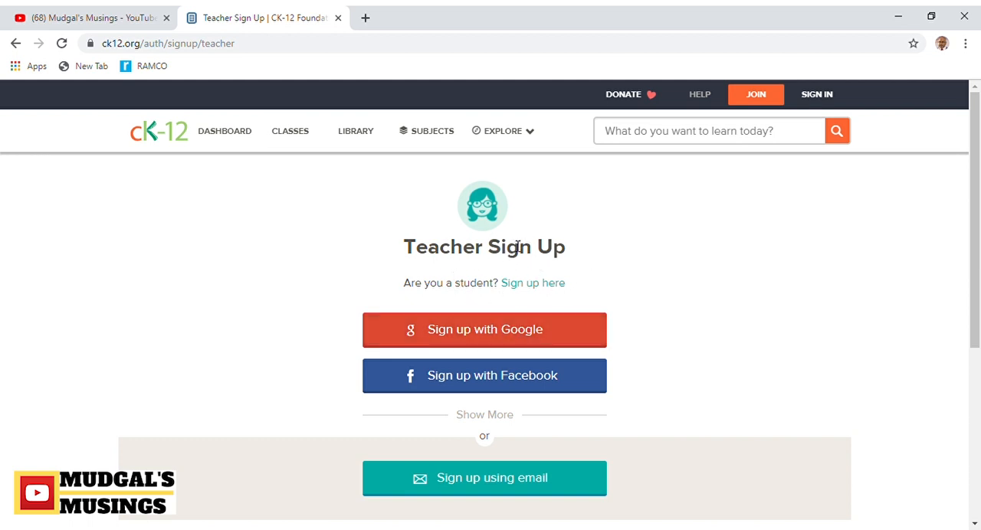
{"action": "mouse_move", "coordinate": [522, 321]}
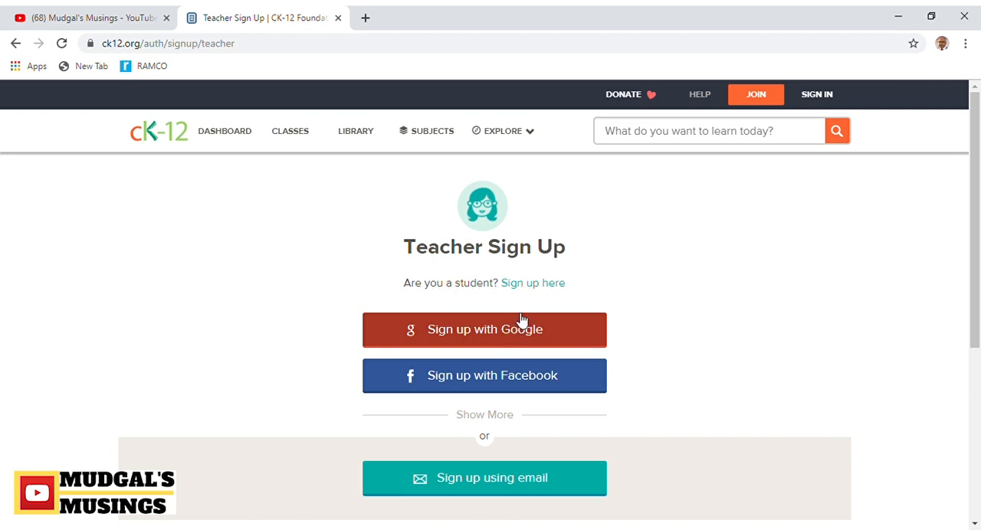
{"action": "mouse_move", "coordinate": [579, 376]}
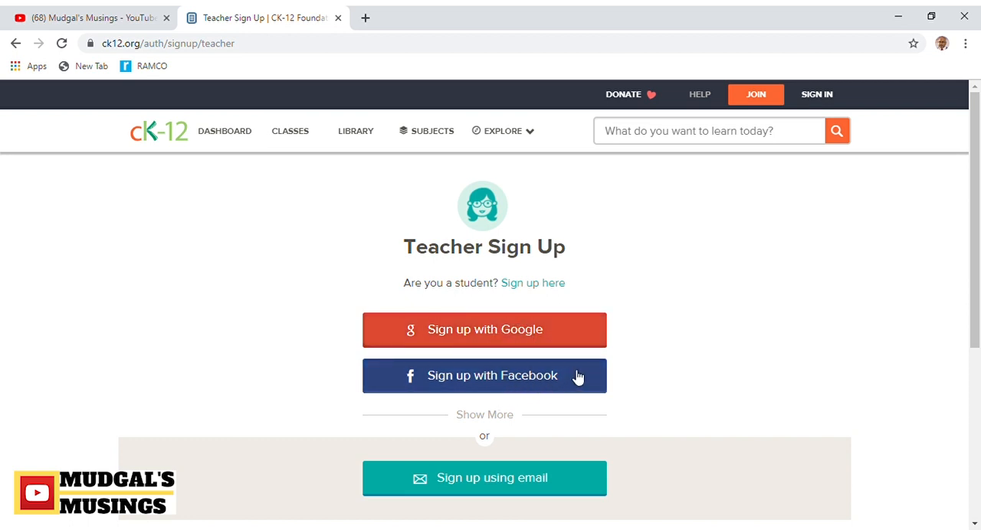
{"action": "mouse_move", "coordinate": [498, 479]}
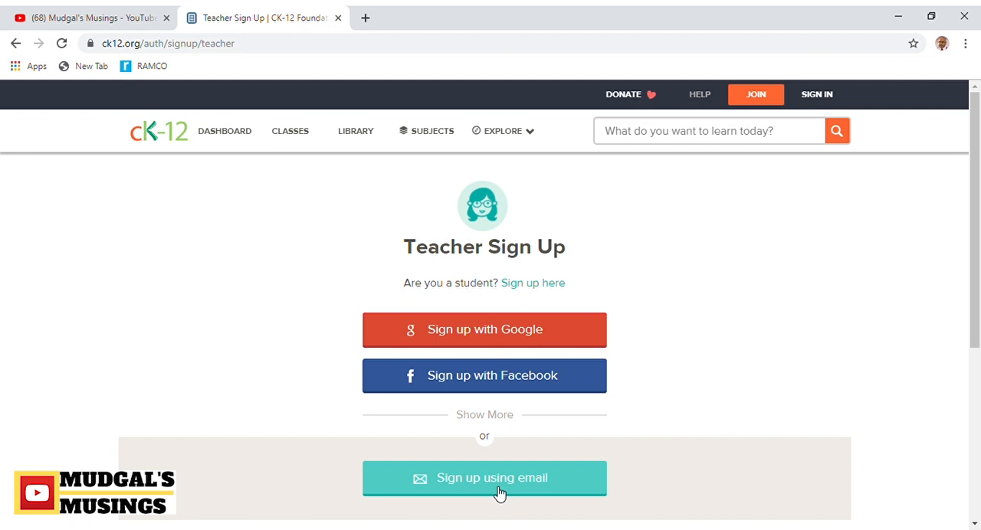
{"action": "mouse_move", "coordinate": [511, 344]}
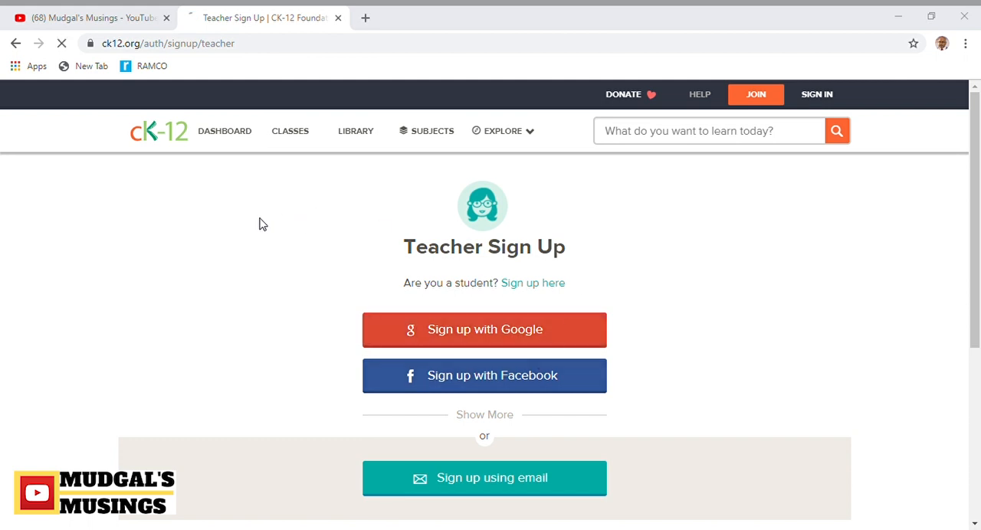
Step: Complete teacher sign-in and open the Classes dashboard showing one existing class
{"action": "left_click", "coordinate": [484, 329]}
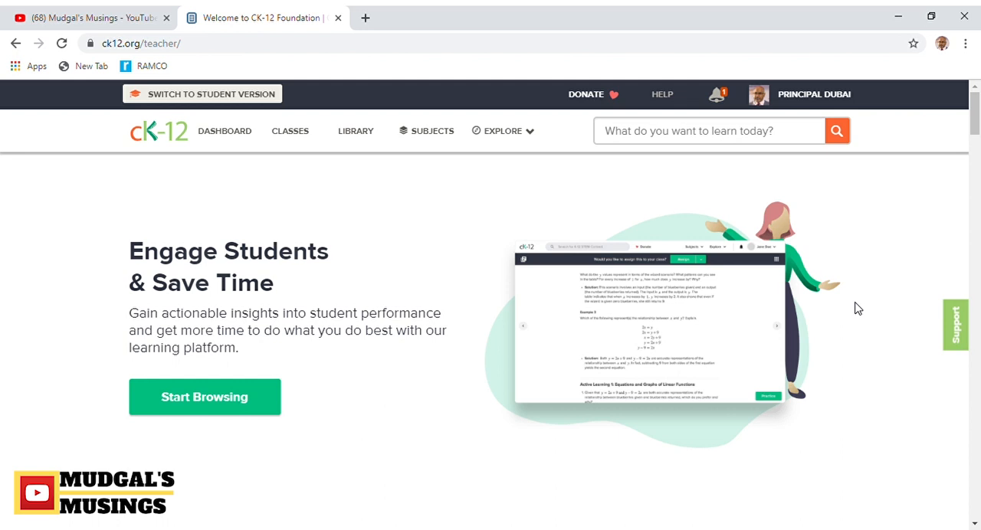
{"action": "mouse_move", "coordinate": [855, 301]}
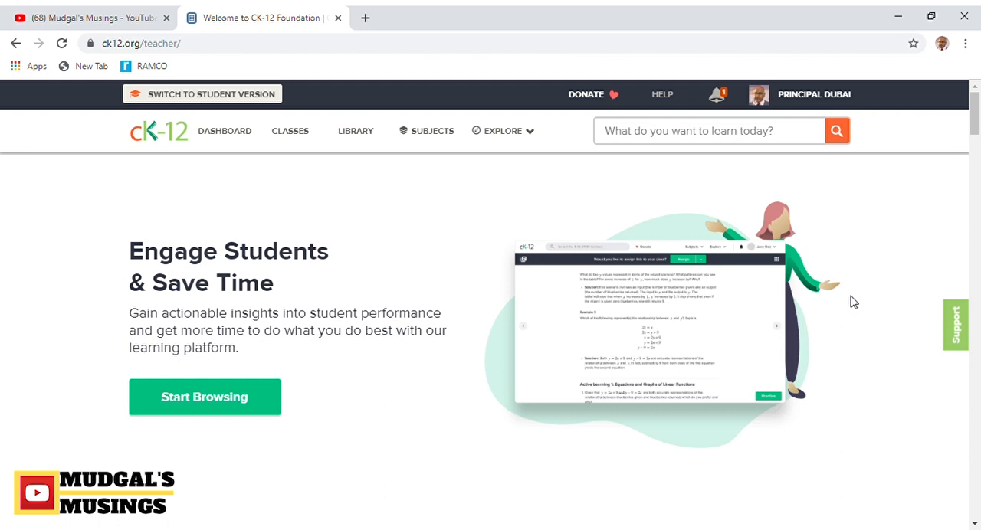
{"action": "mouse_move", "coordinate": [355, 314]}
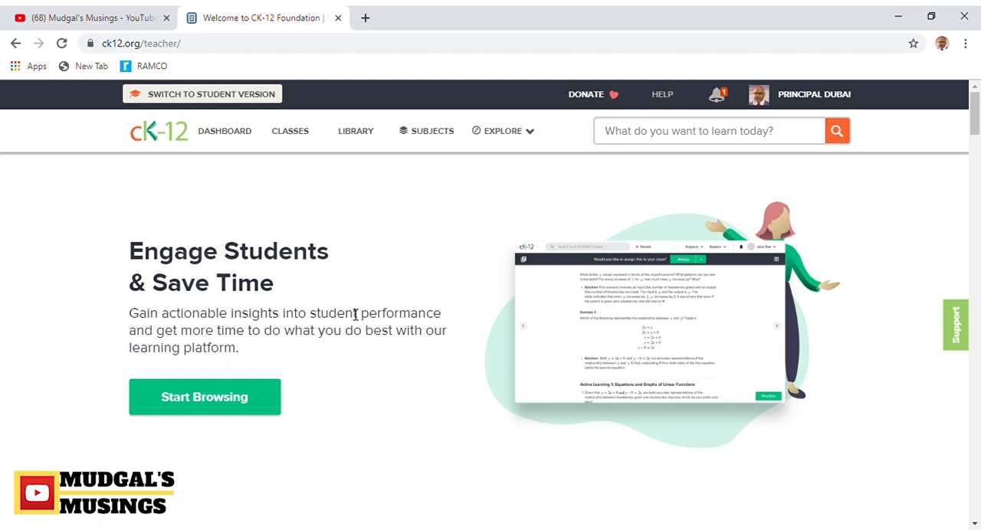
{"action": "mouse_move", "coordinate": [390, 283]}
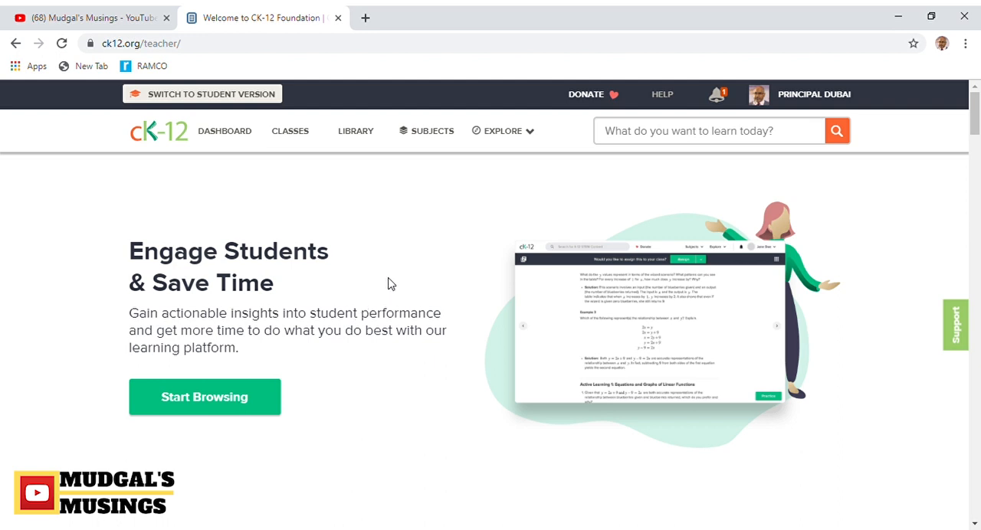
{"action": "mouse_move", "coordinate": [408, 269]}
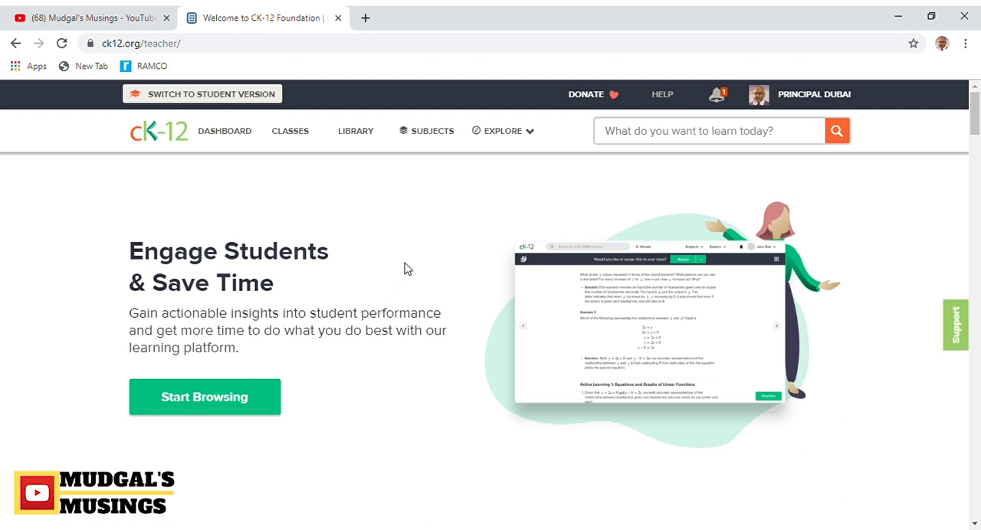
{"action": "mouse_move", "coordinate": [407, 289]}
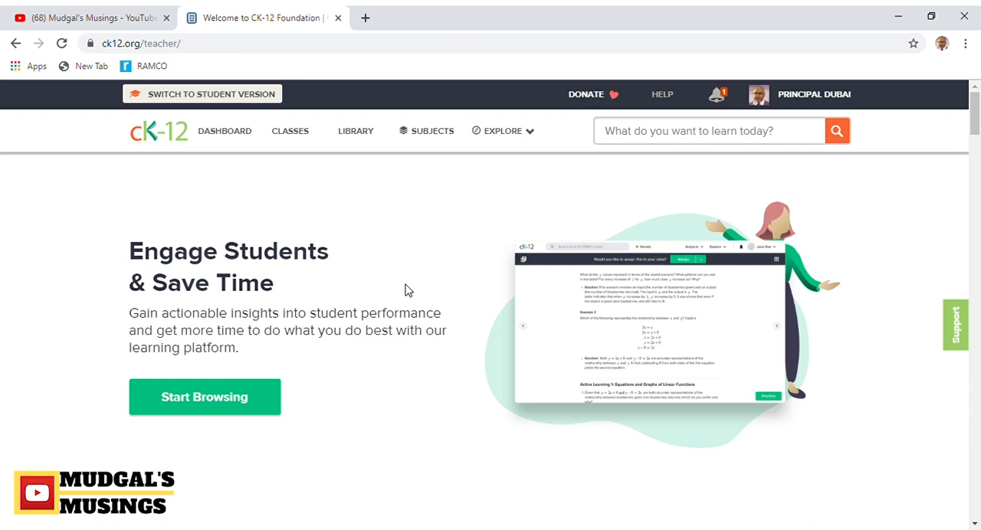
{"action": "mouse_move", "coordinate": [424, 313]}
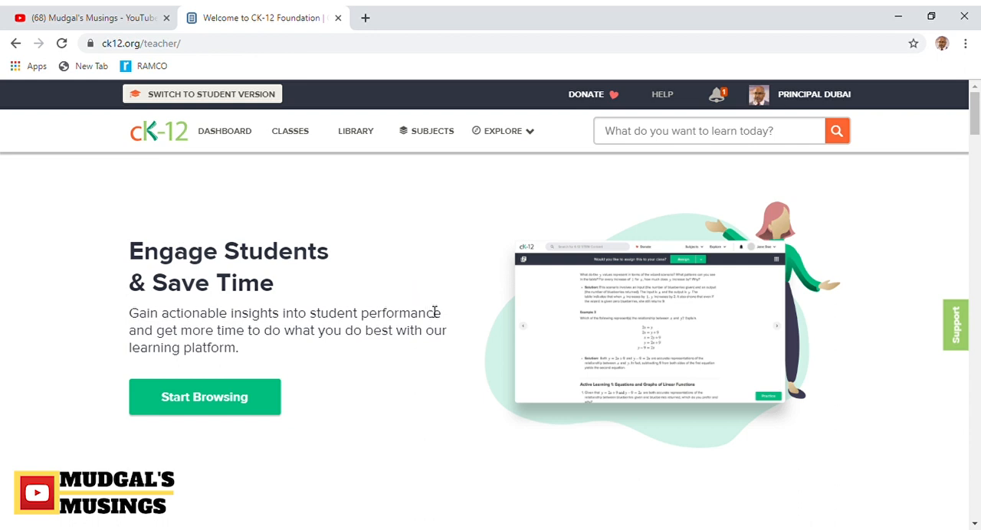
{"action": "mouse_move", "coordinate": [429, 306]}
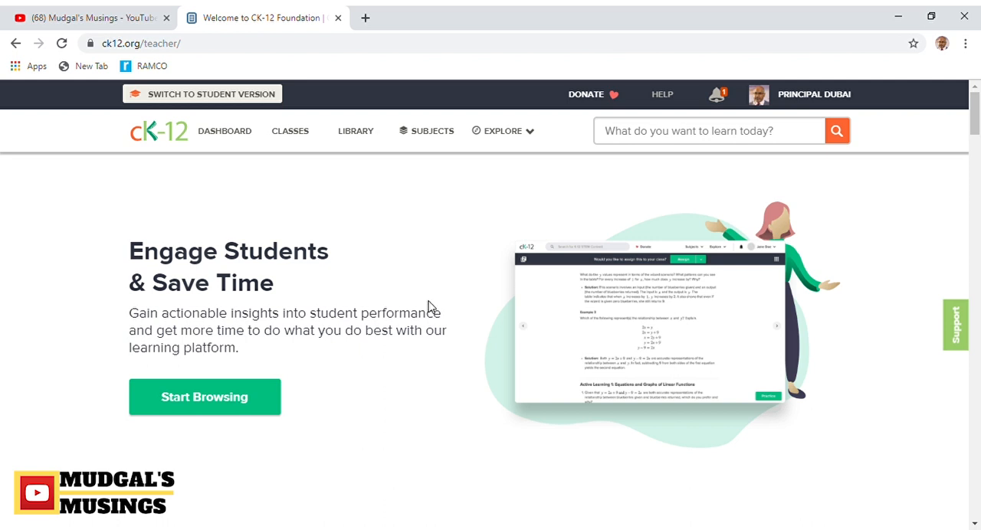
{"action": "mouse_move", "coordinate": [431, 308]}
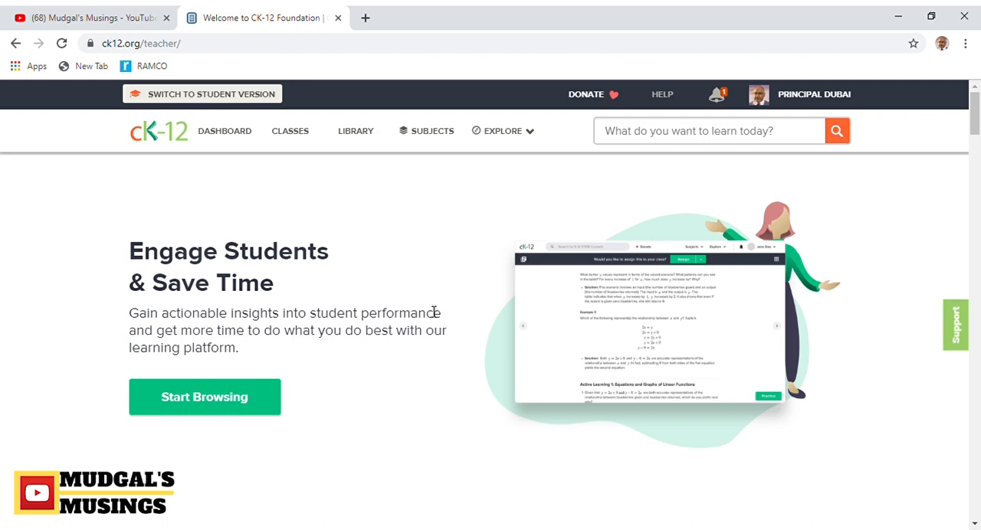
{"action": "mouse_move", "coordinate": [429, 311]}
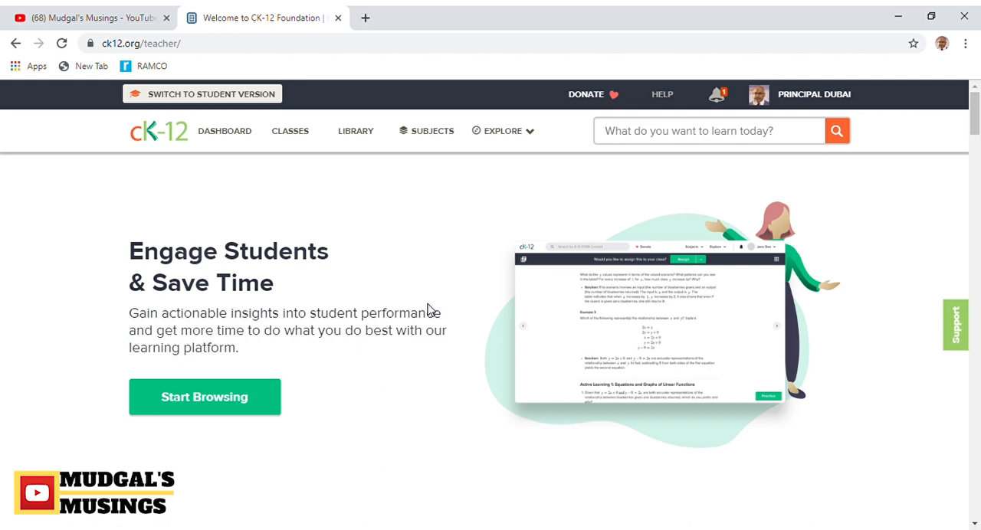
{"action": "mouse_move", "coordinate": [223, 416]}
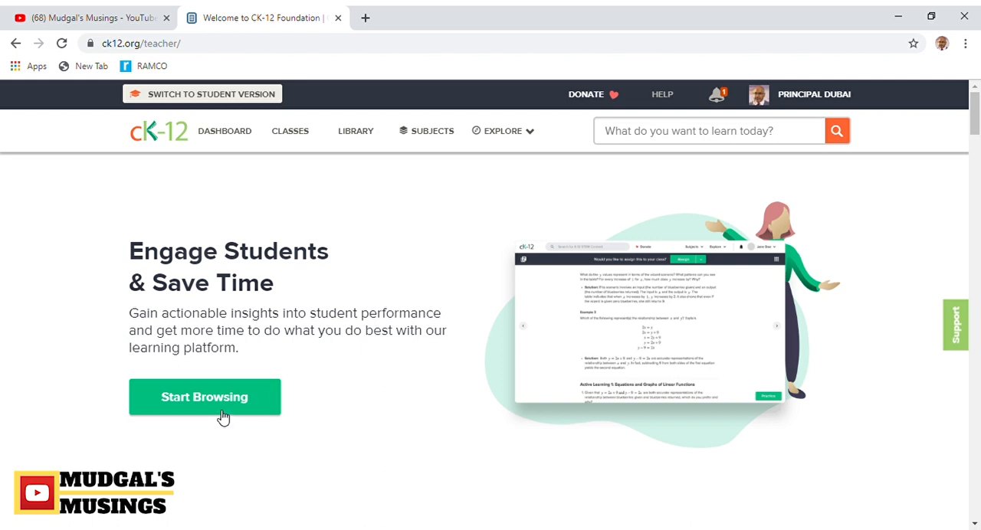
{"action": "mouse_move", "coordinate": [225, 412]}
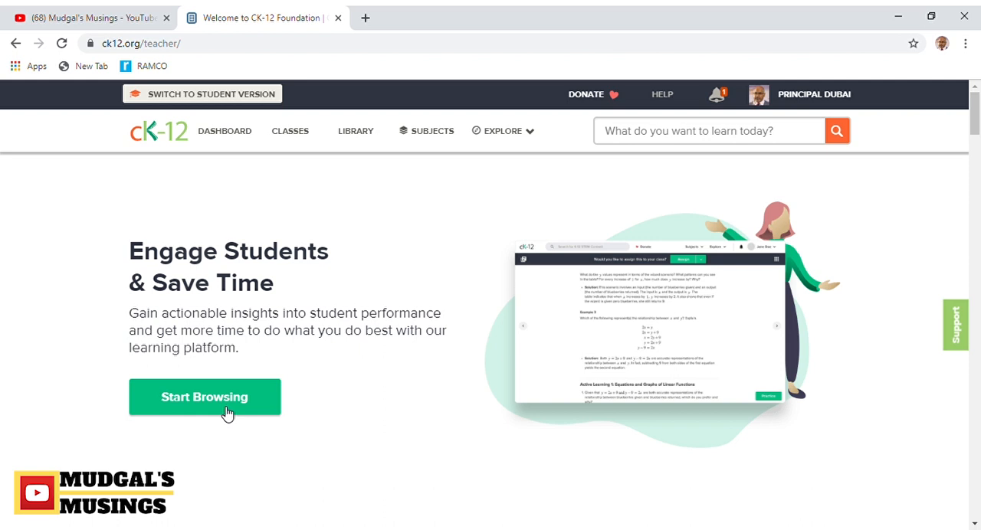
{"action": "mouse_move", "coordinate": [227, 413]}
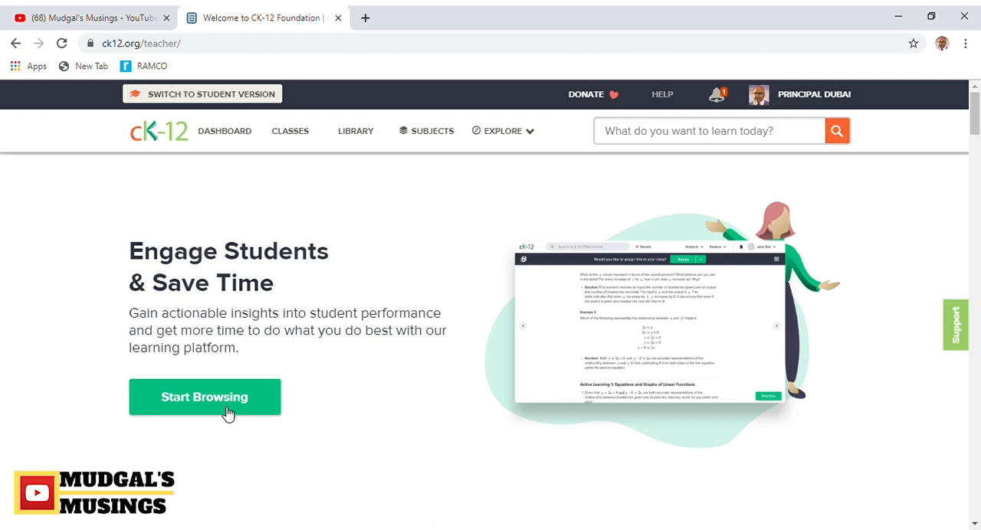
{"action": "mouse_move", "coordinate": [274, 391]}
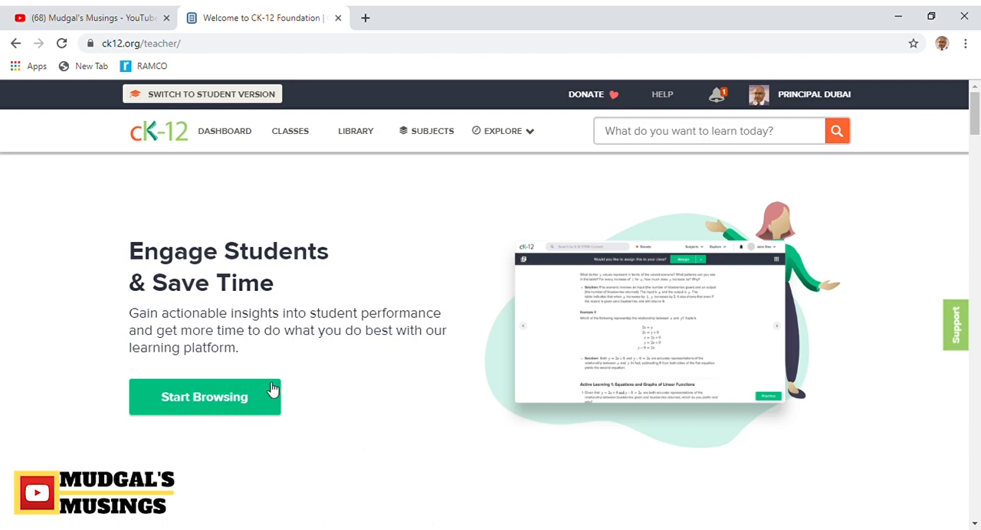
{"action": "mouse_move", "coordinate": [225, 130]}
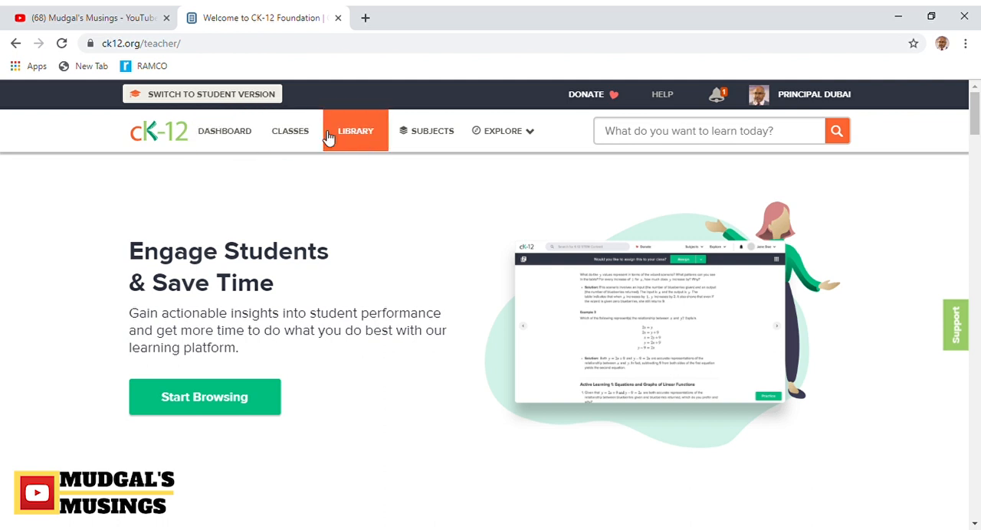
{"action": "mouse_move", "coordinate": [503, 130]}
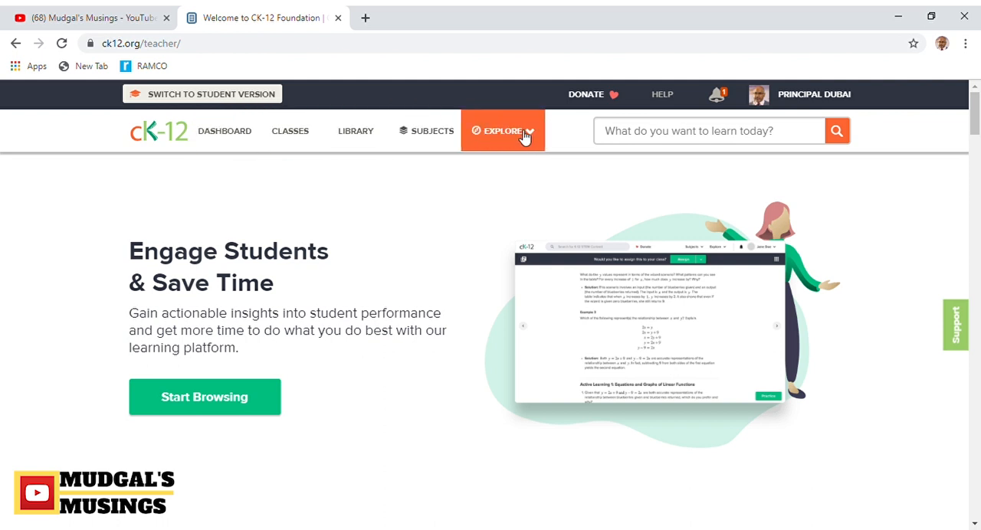
{"action": "left_click", "coordinate": [502, 131]}
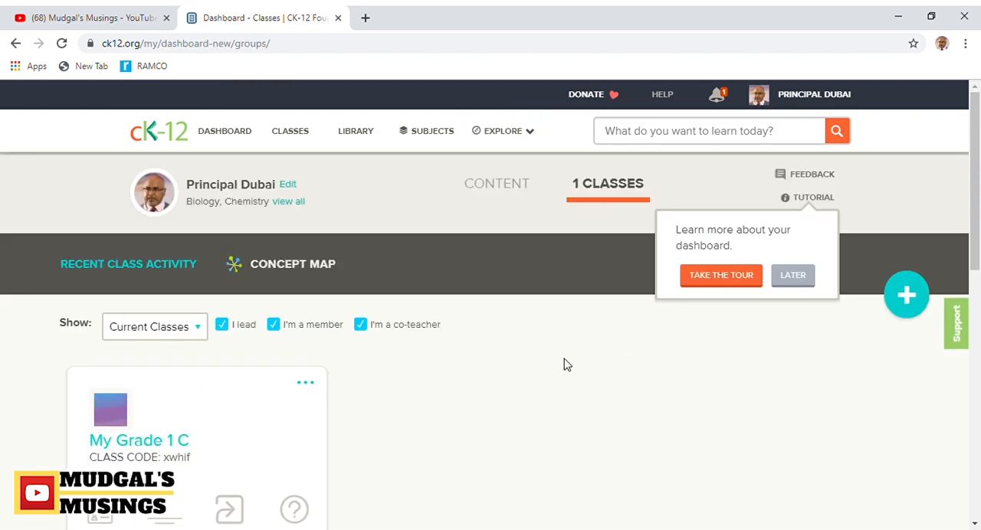
{"action": "mouse_move", "coordinate": [795, 295]}
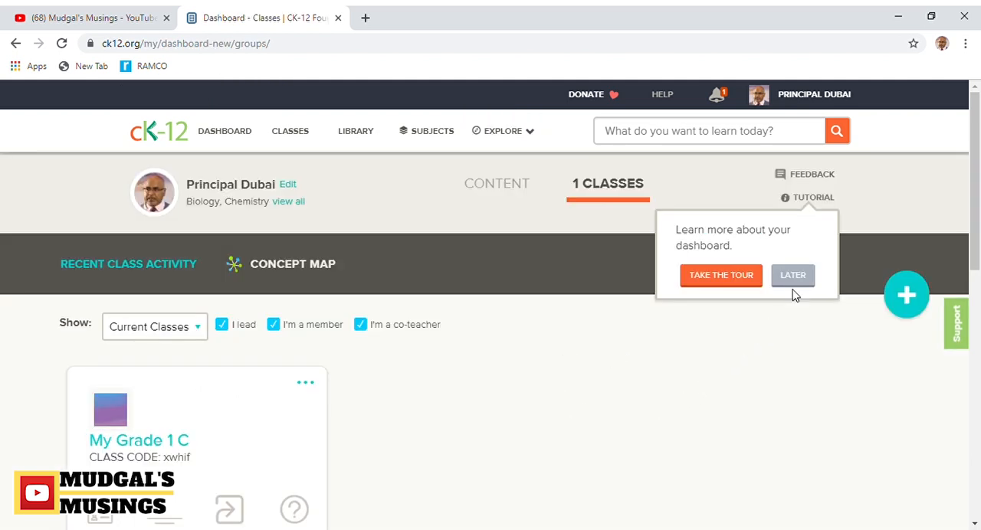
{"action": "left_click", "coordinate": [792, 275]}
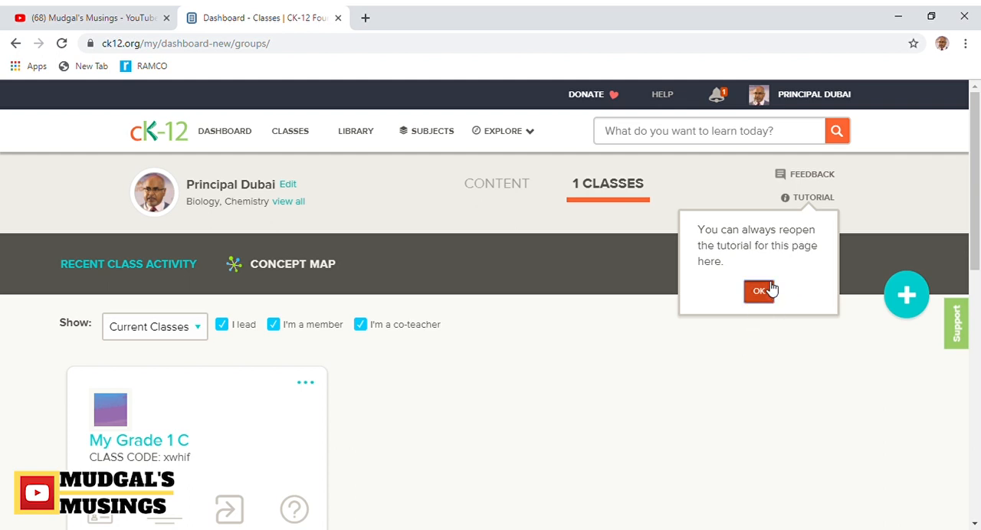
{"action": "left_click", "coordinate": [758, 291]}
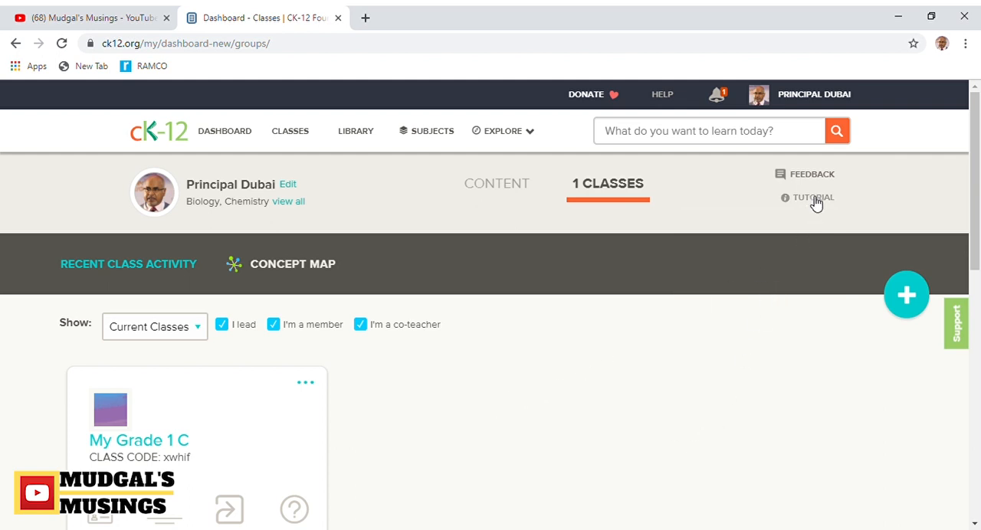
{"action": "mouse_move", "coordinate": [577, 368]}
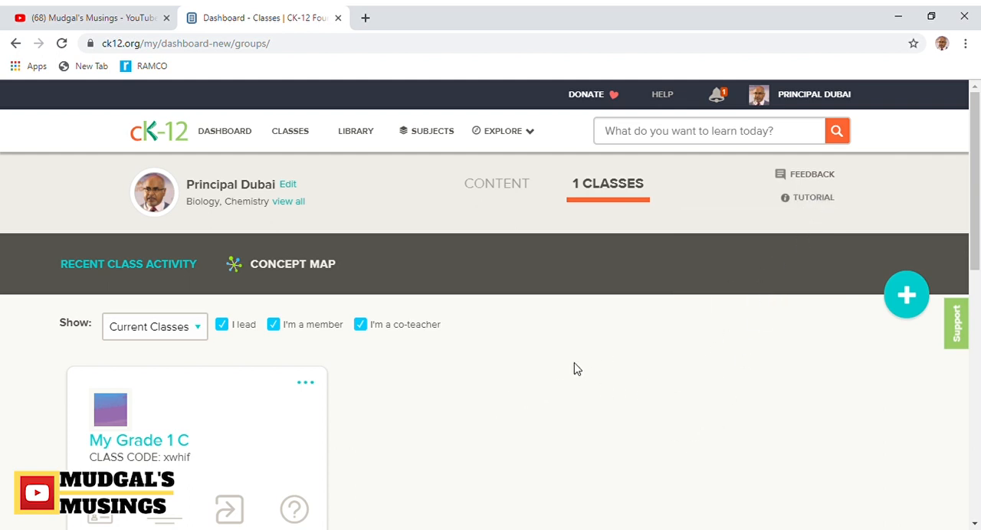
{"action": "mouse_move", "coordinate": [648, 357]}
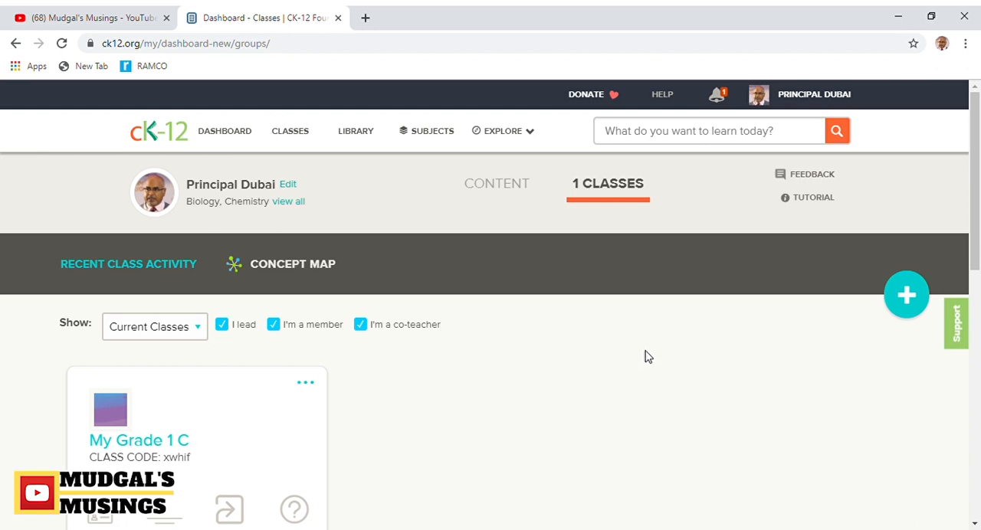
{"action": "mouse_move", "coordinate": [645, 364]}
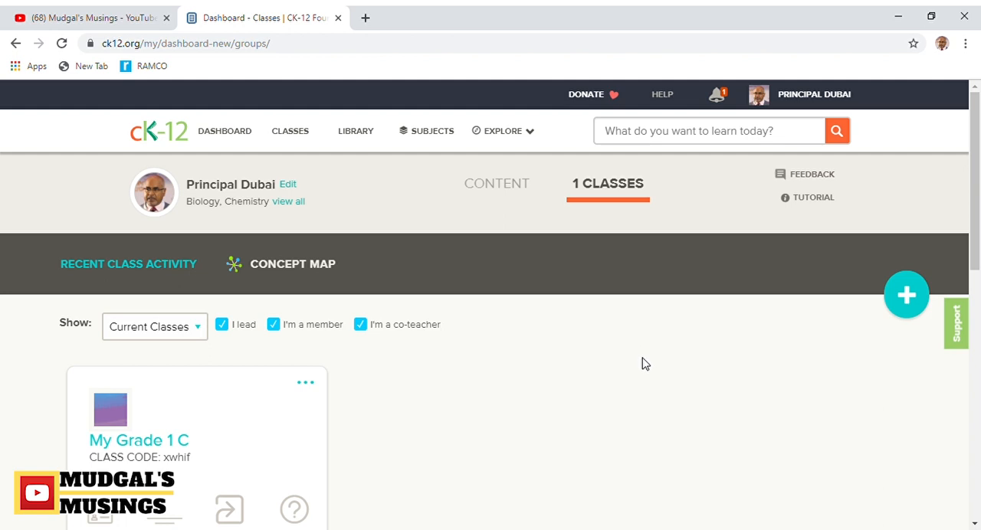
{"action": "mouse_move", "coordinate": [643, 365]}
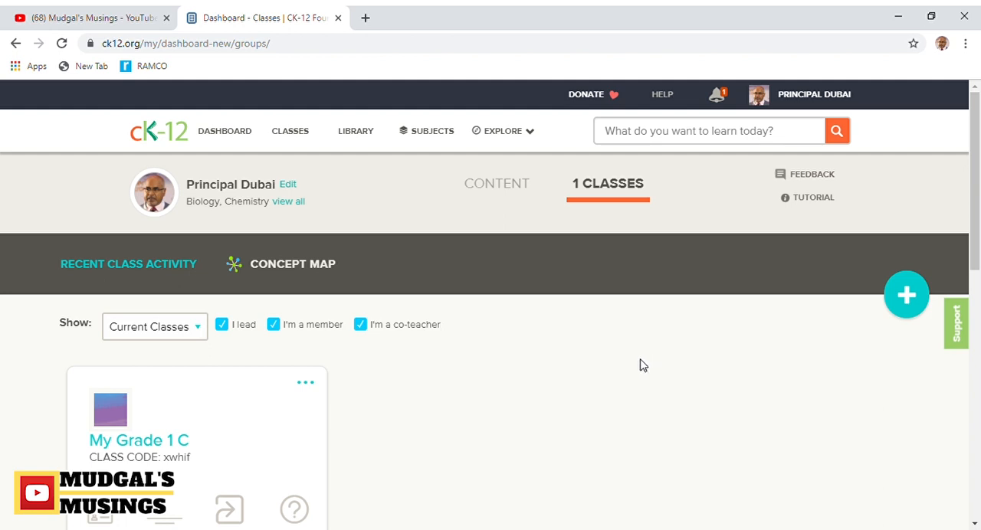
{"action": "mouse_move", "coordinate": [641, 363]}
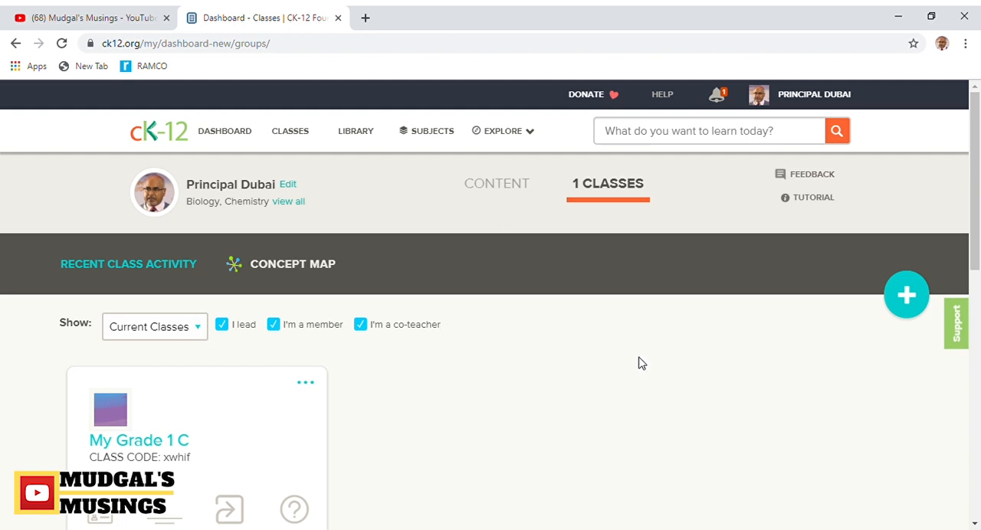
{"action": "mouse_move", "coordinate": [641, 368]}
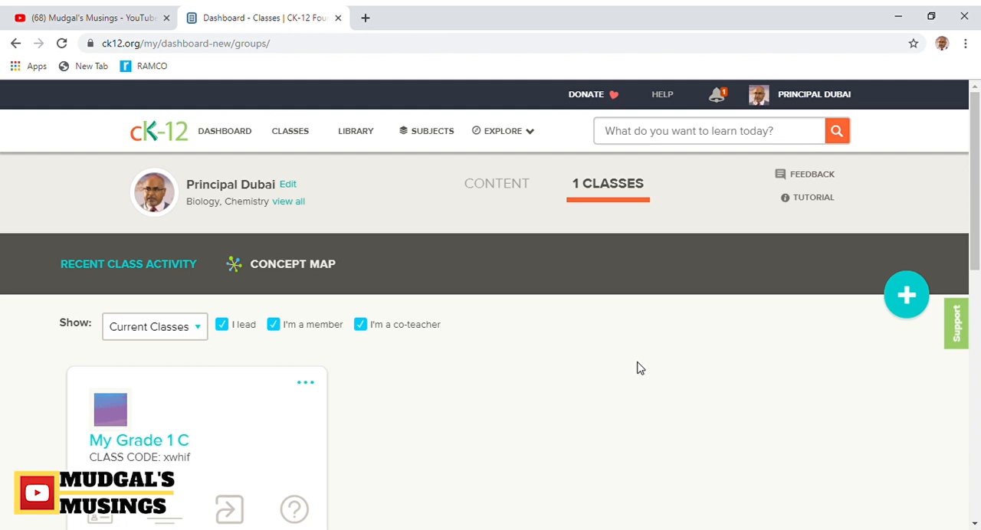
{"action": "mouse_move", "coordinate": [641, 368]}
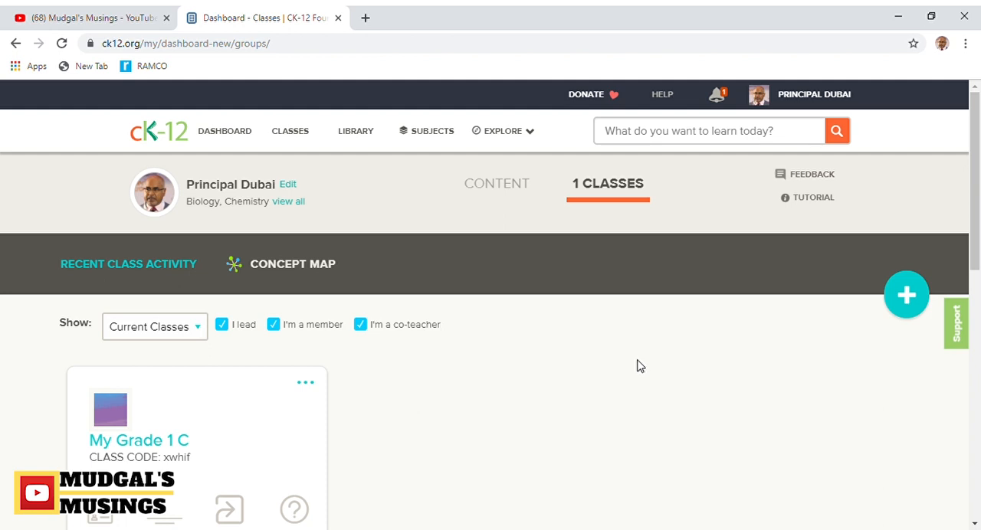
{"action": "scroll", "scroll_direction": "down", "scroll_amount": 3}
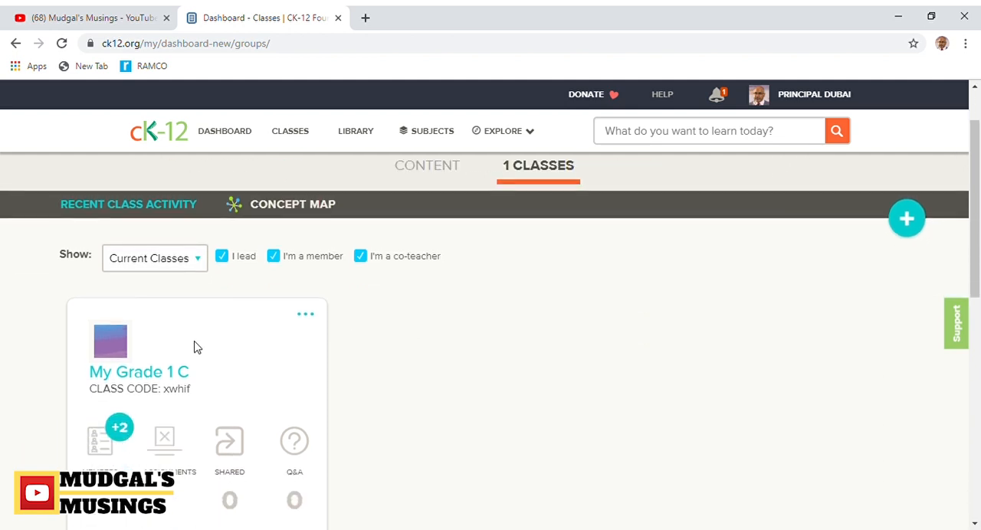
{"action": "mouse_move", "coordinate": [152, 381]}
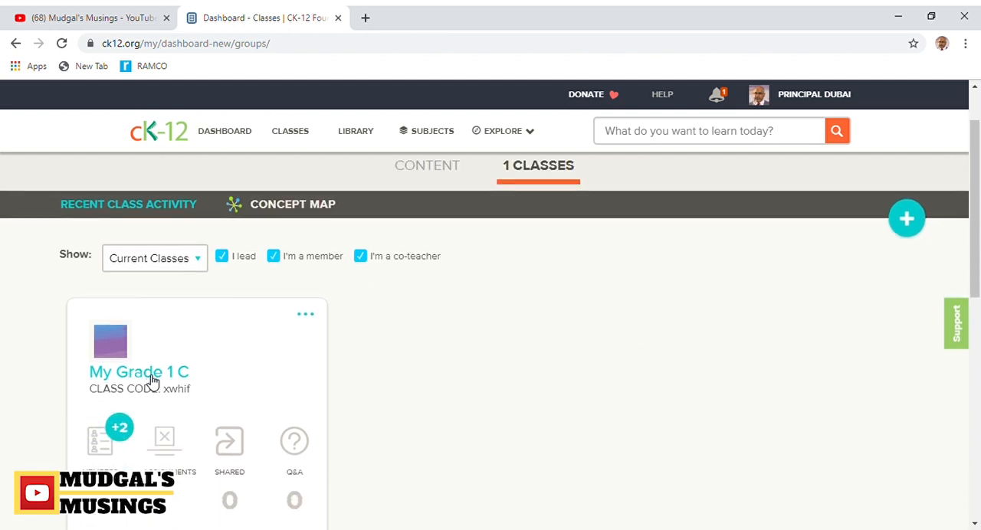
{"action": "mouse_move", "coordinate": [460, 399]}
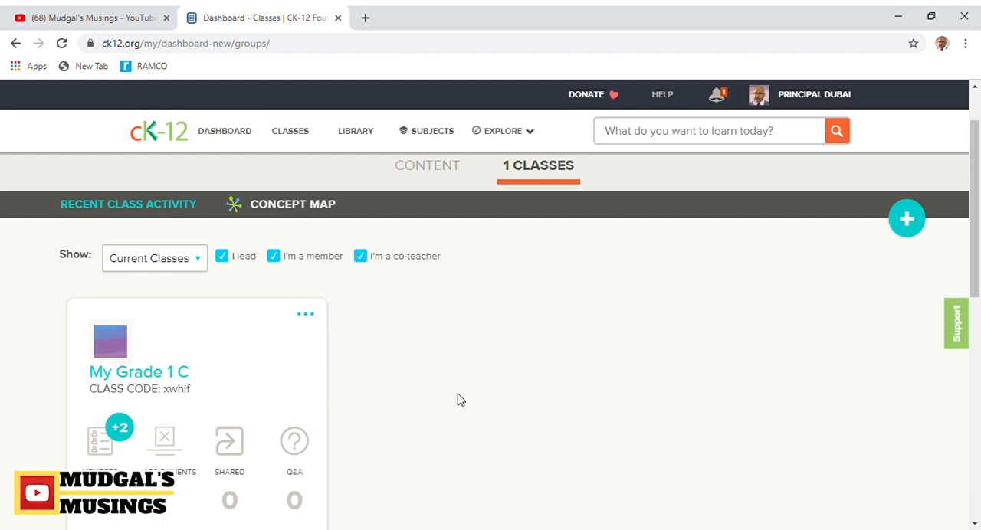
{"action": "mouse_move", "coordinate": [907, 220]}
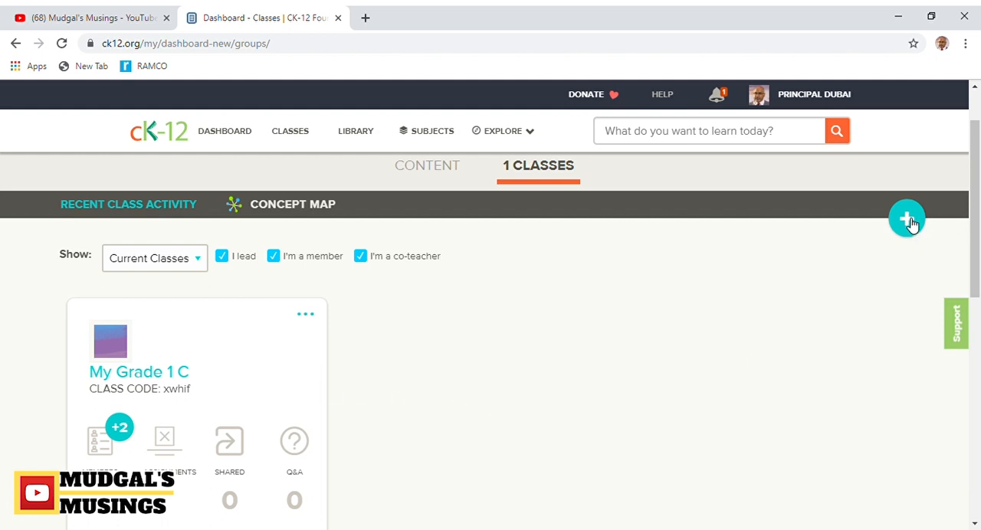
{"action": "left_click", "coordinate": [907, 219]}
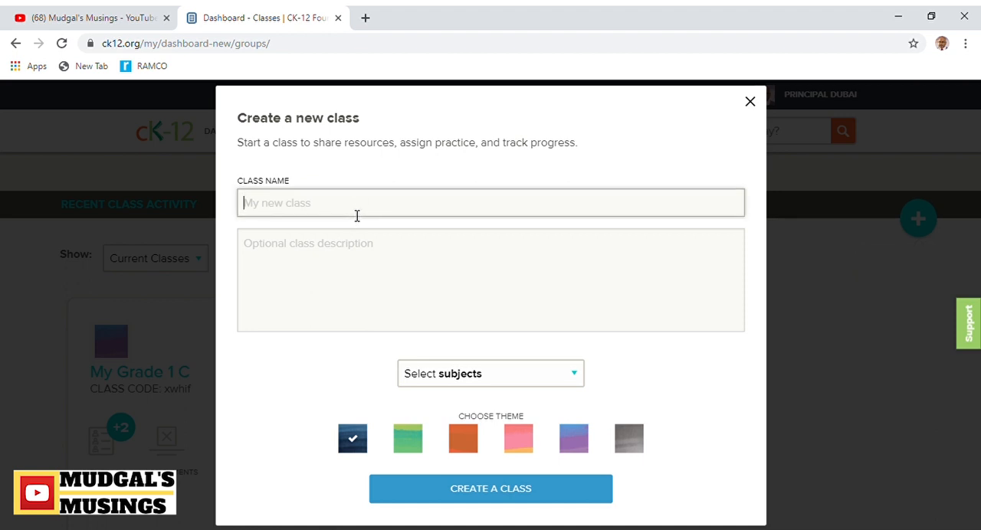
Step: Create class 'My Grade 1 D' with a short description, four math subjects and green theme
{"action": "type", "text": "Mu"}
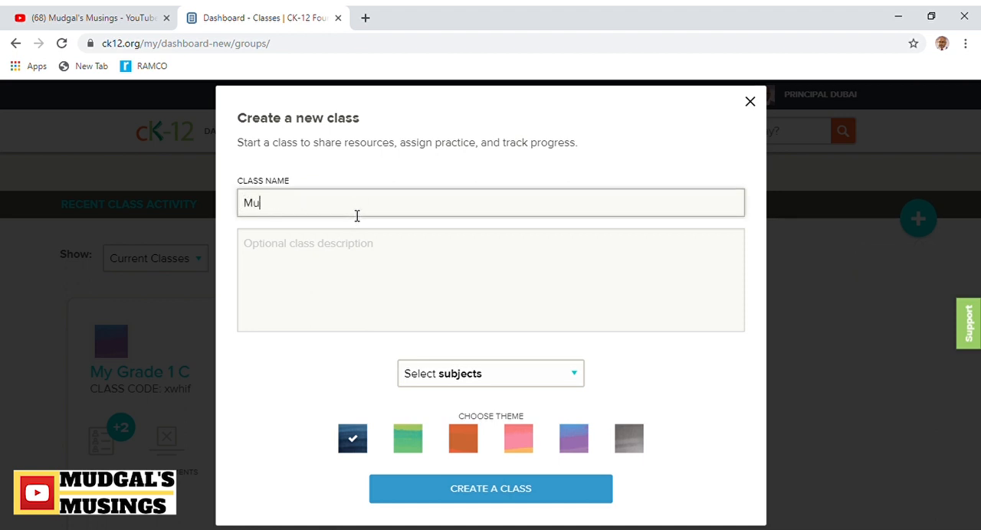
{"action": "type", "text": "y Grade 1 D"}
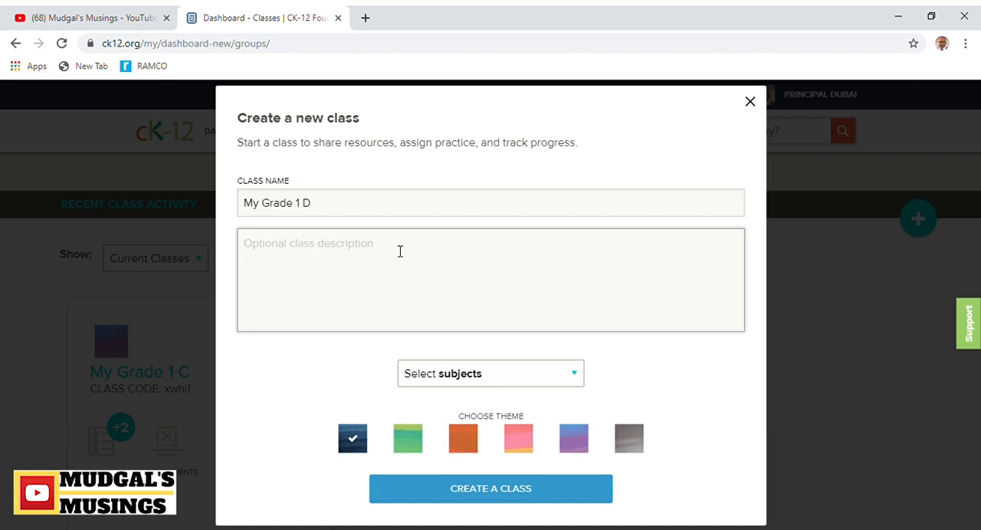
{"action": "type", "text": "its the best class"}
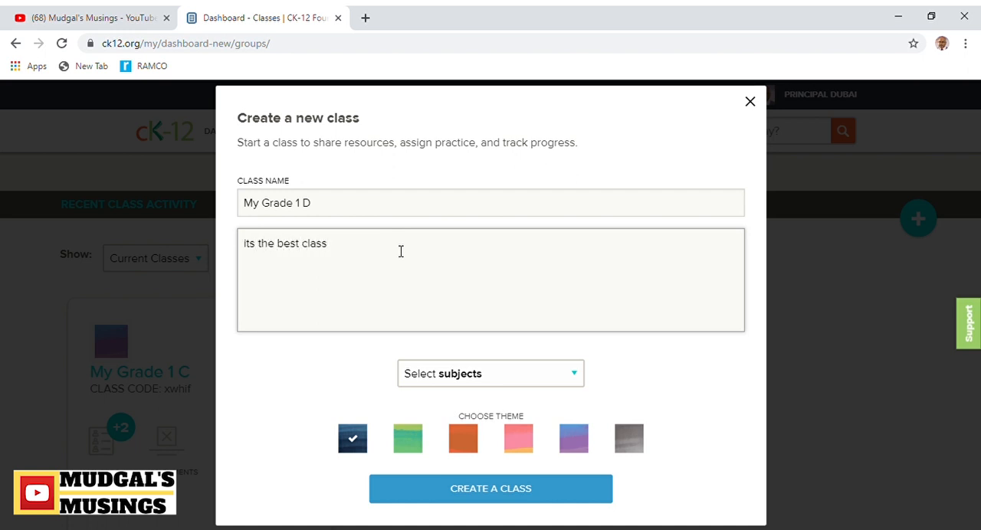
{"action": "left_click", "coordinate": [489, 374]}
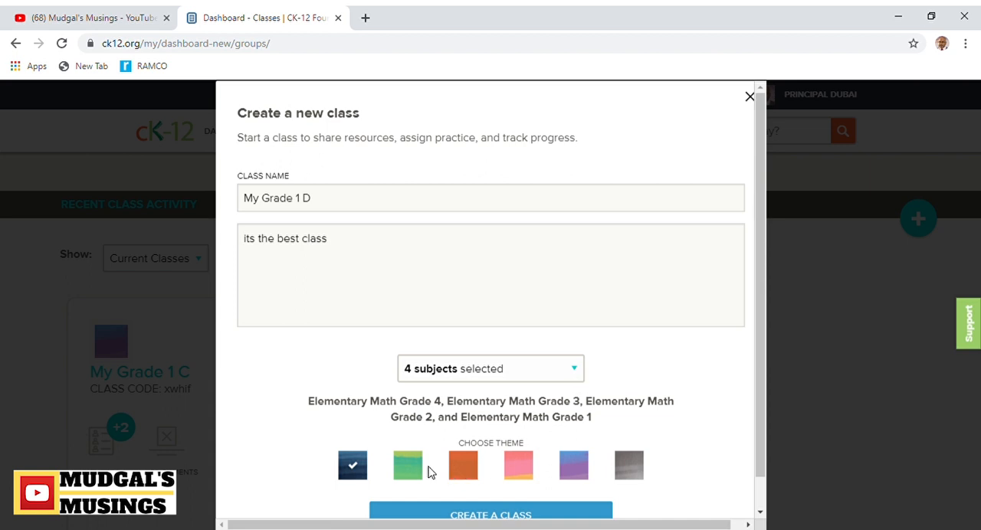
{"action": "left_click", "coordinate": [407, 465]}
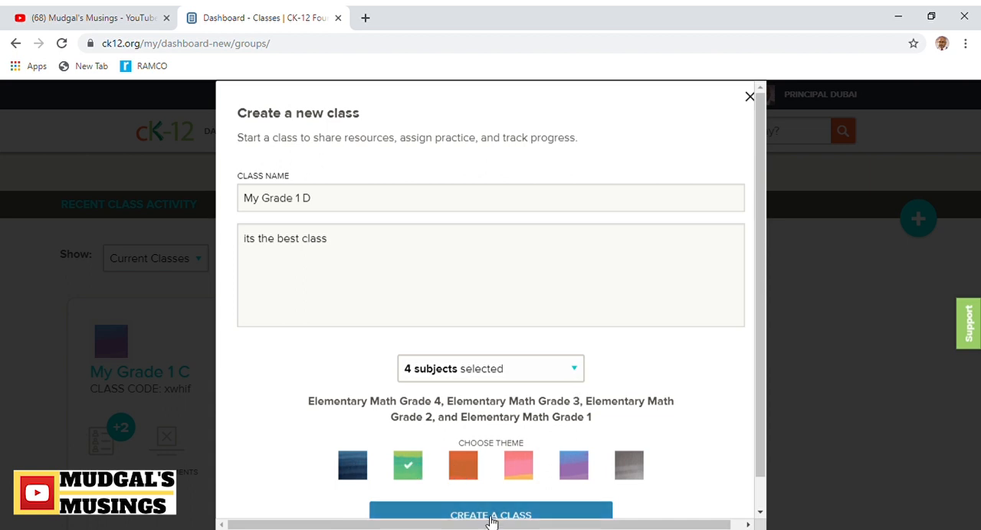
{"action": "left_click", "coordinate": [489, 515]}
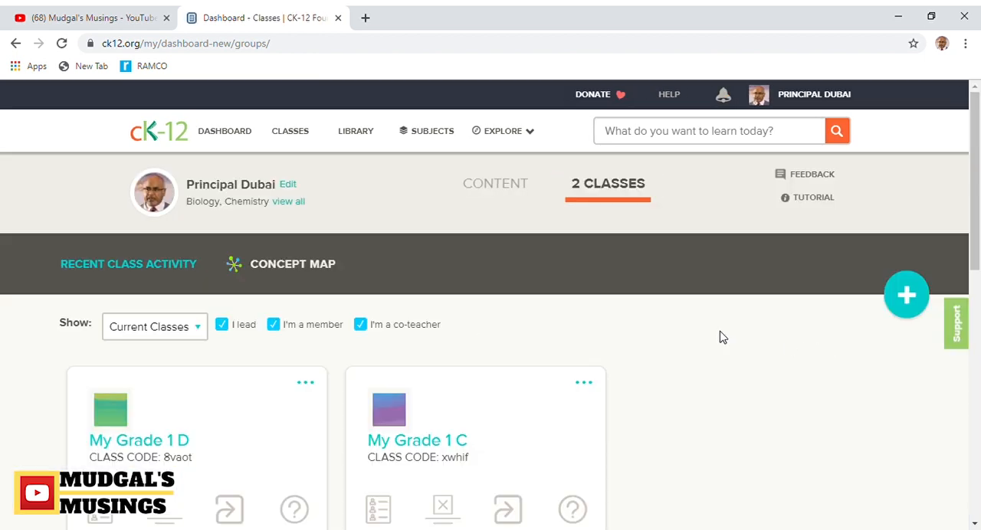
Step: Open the My Grade 1 D class card to view its code, description and students
{"action": "scroll", "scroll_direction": "down", "scroll_amount": 3}
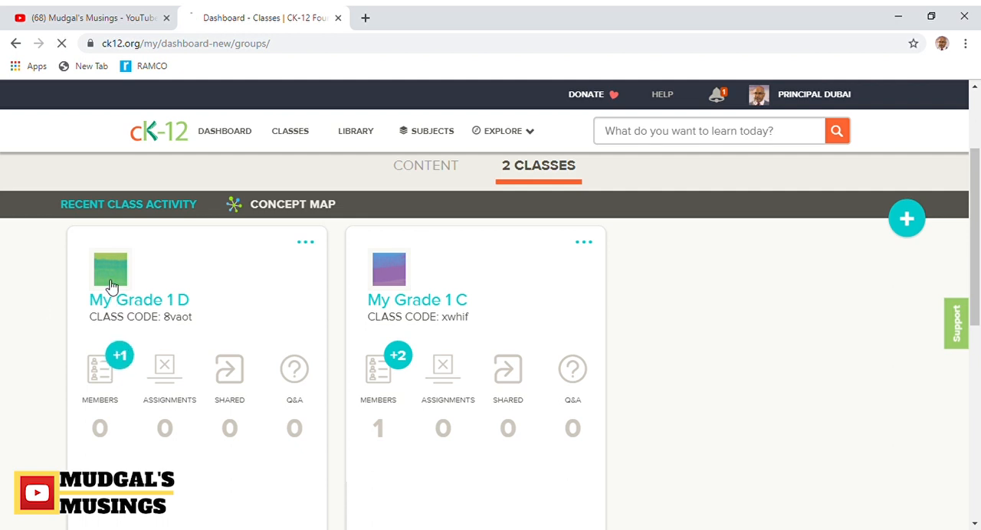
{"action": "left_click", "coordinate": [139, 300]}
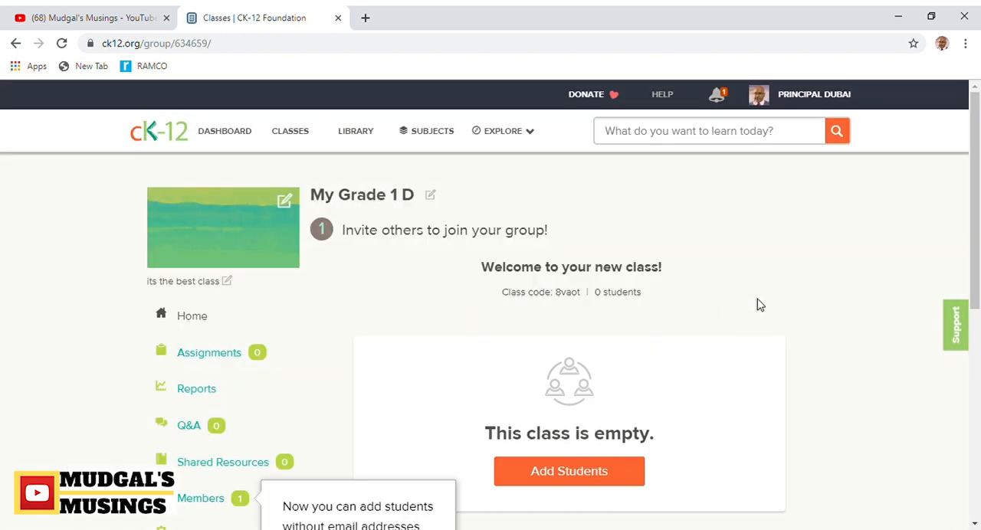
{"action": "mouse_move", "coordinate": [811, 314]}
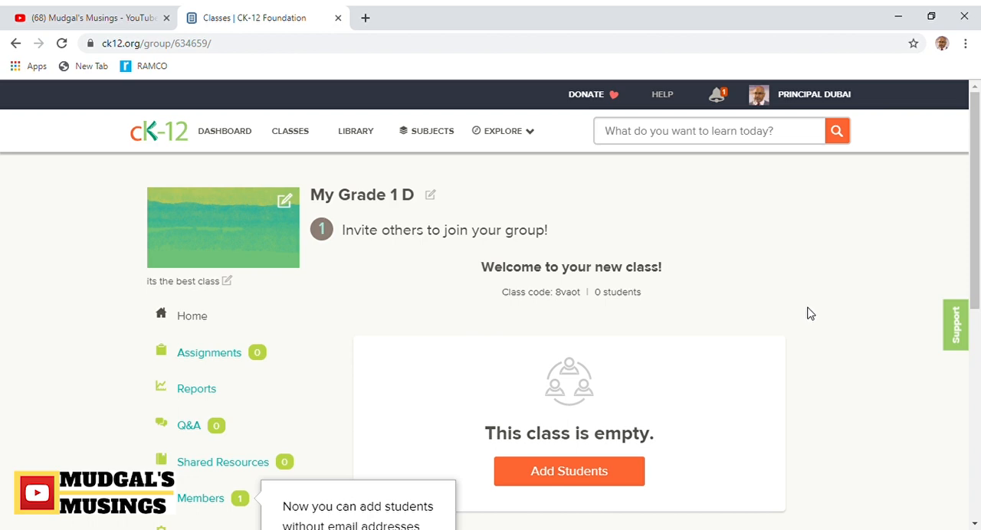
{"action": "scroll", "scroll_direction": "down", "scroll_amount": 3}
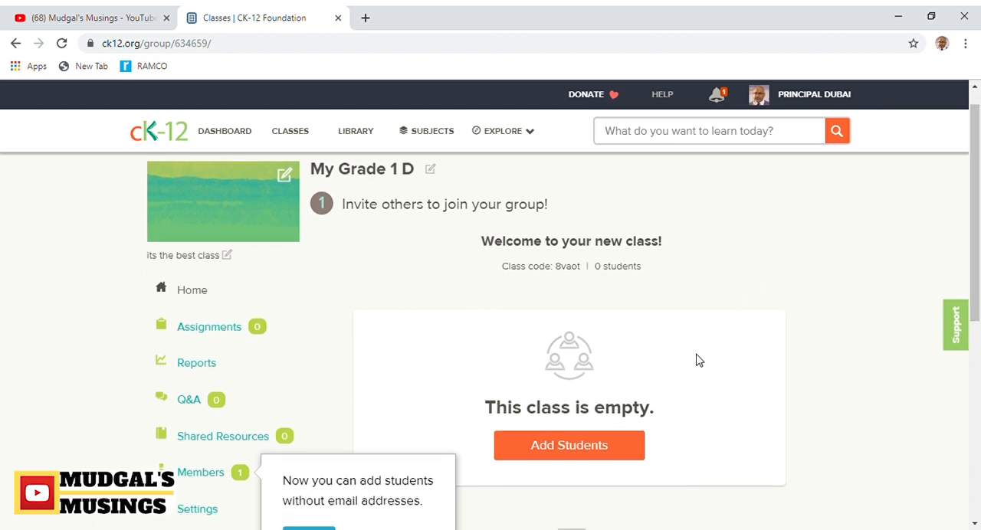
Step: Choose Add Students, then the option to add students without email
{"action": "left_click", "coordinate": [569, 445]}
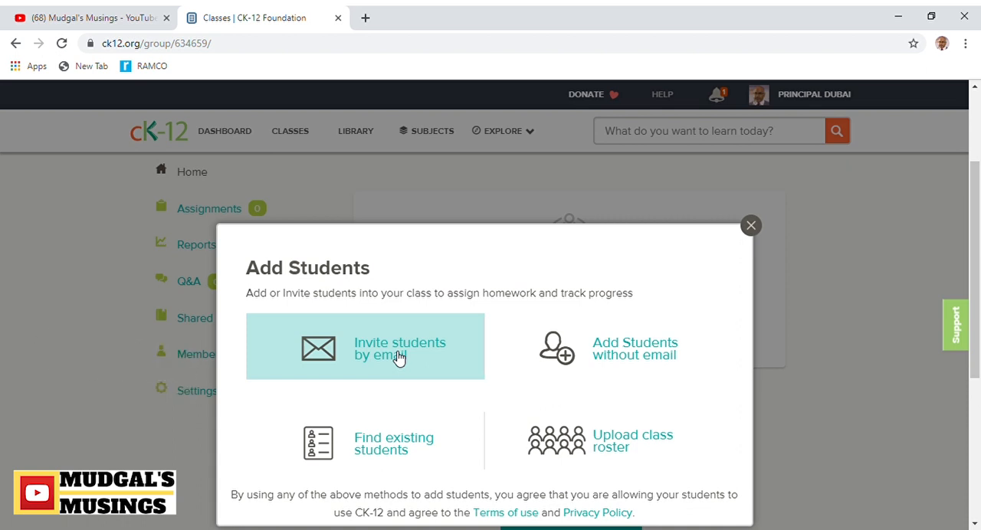
{"action": "mouse_move", "coordinate": [398, 359]}
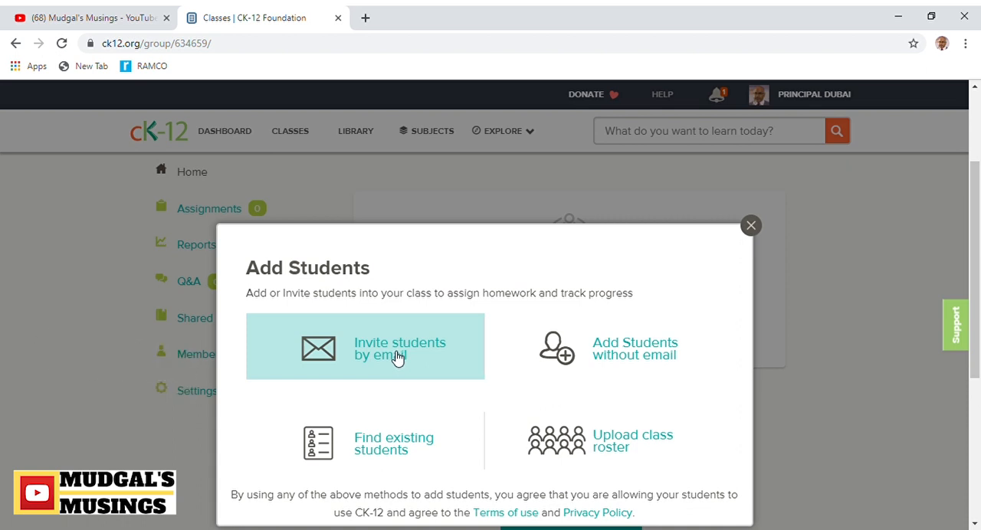
{"action": "mouse_move", "coordinate": [670, 368]}
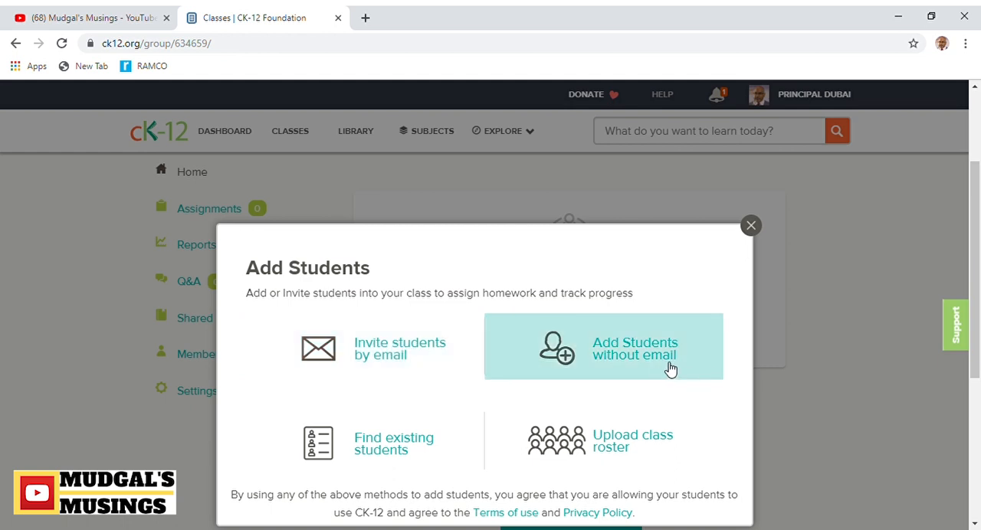
{"action": "left_click", "coordinate": [634, 348]}
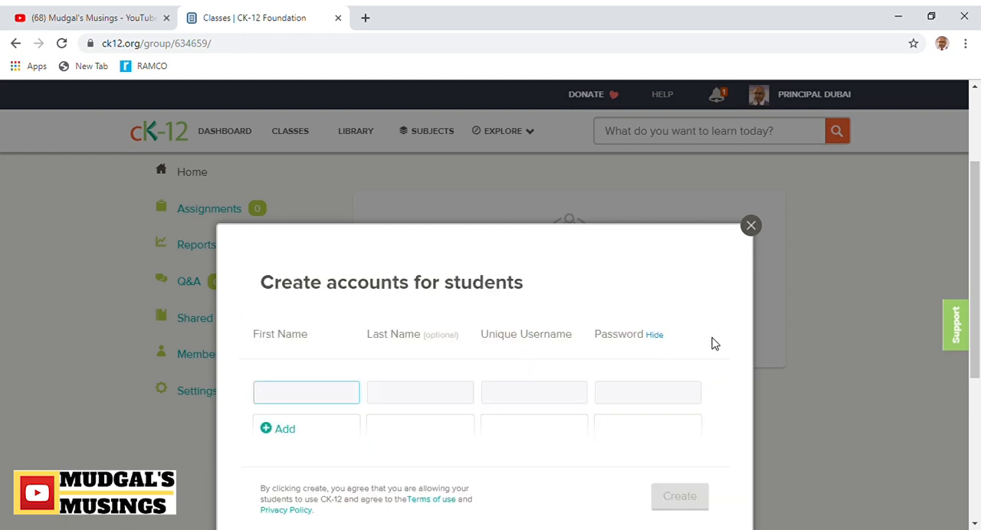
{"action": "left_click", "coordinate": [306, 392]}
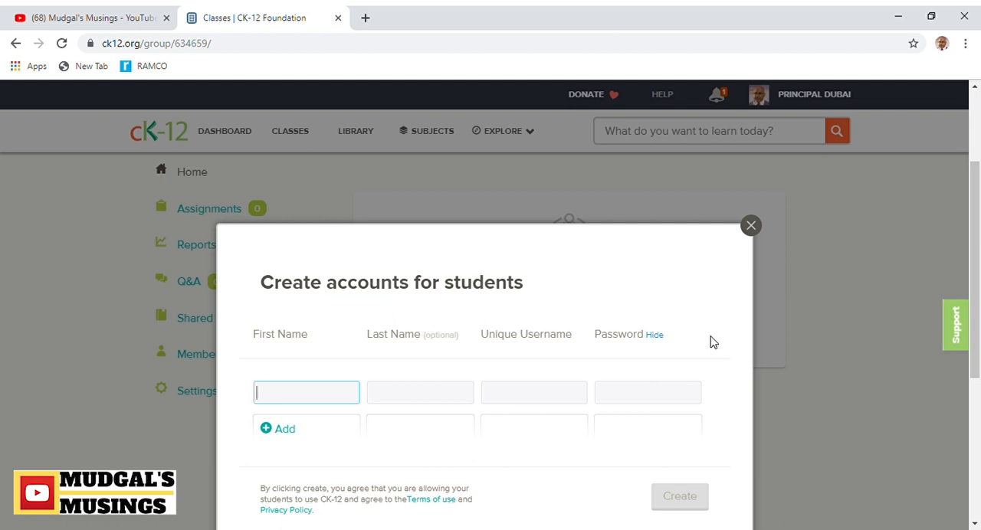
{"action": "type", "text": "Jop"}
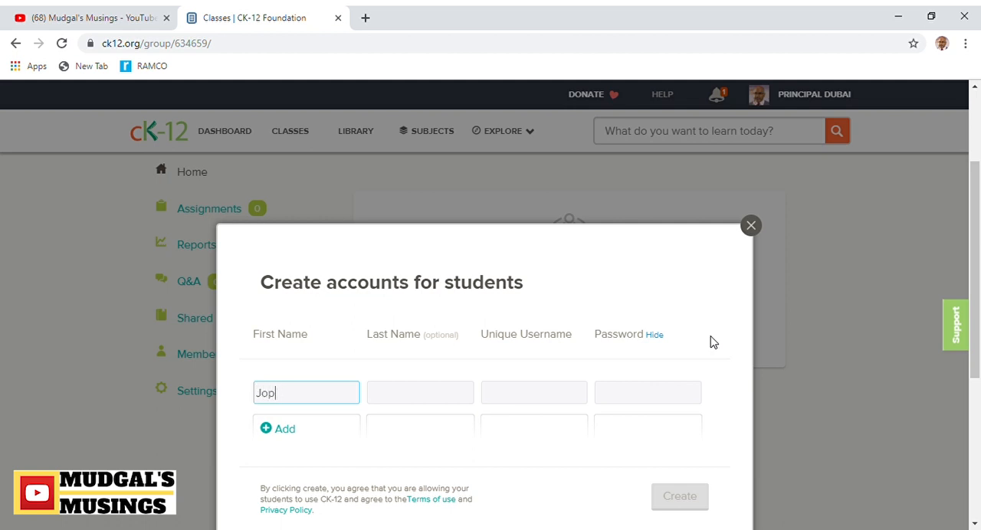
{"action": "key", "text": "Backspace"}
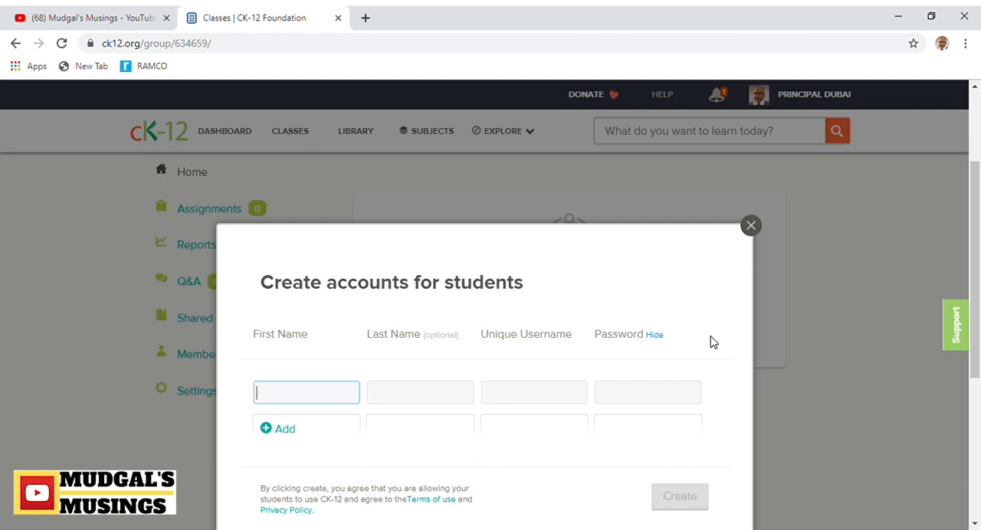
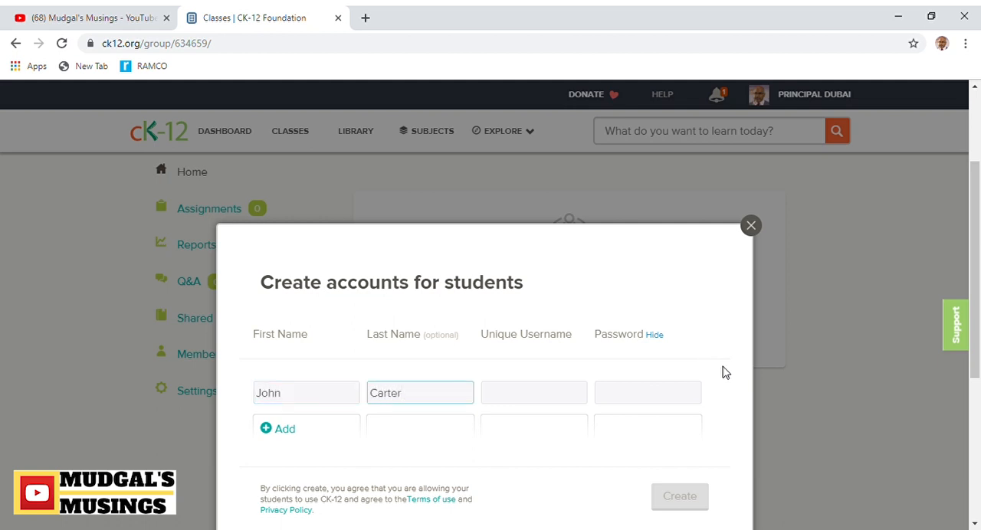
{"action": "left_click", "coordinate": [533, 392]}
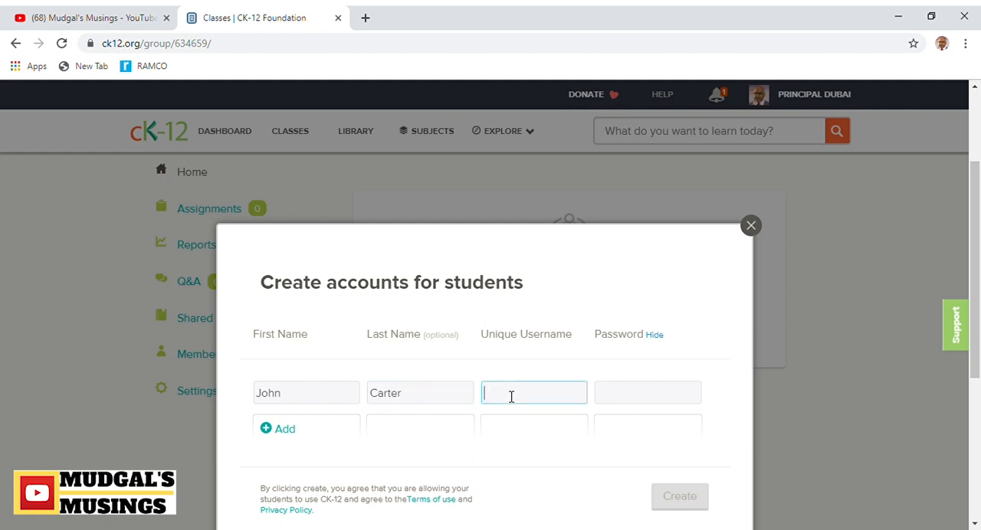
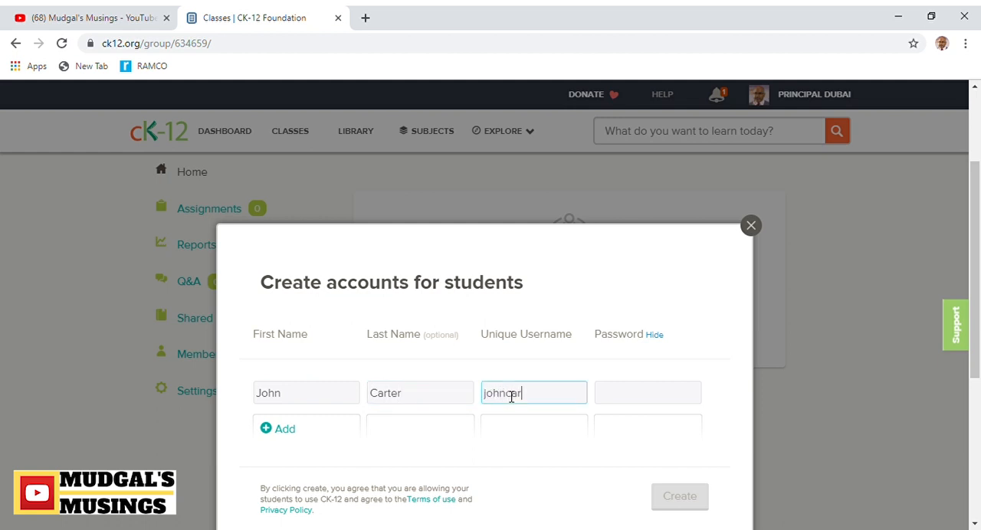
{"action": "left_click", "coordinate": [647, 392]}
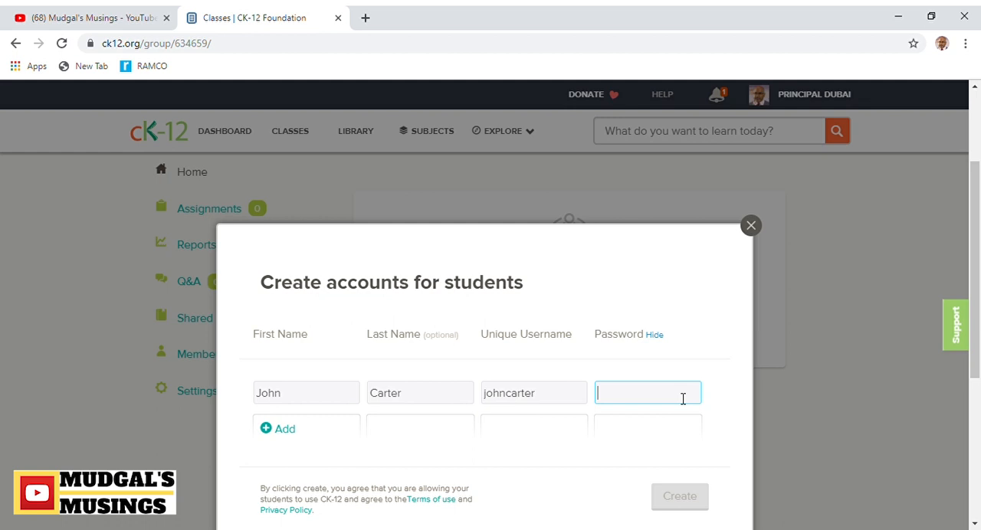
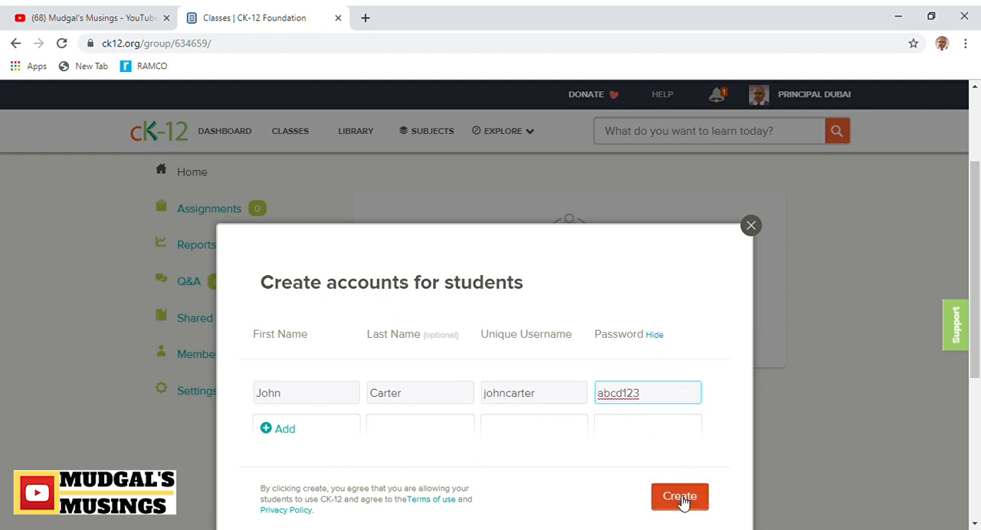
{"action": "left_click", "coordinate": [679, 497]}
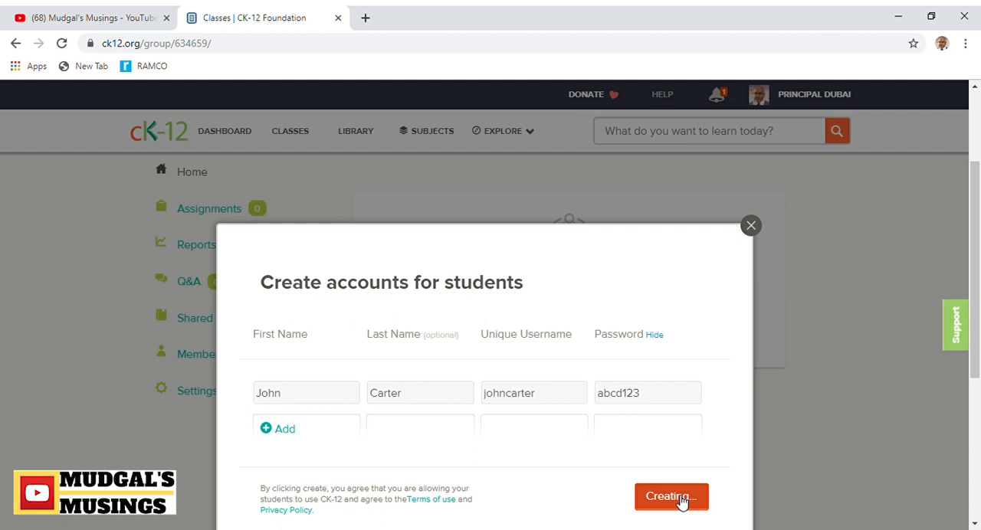
{"action": "left_click", "coordinate": [671, 497]}
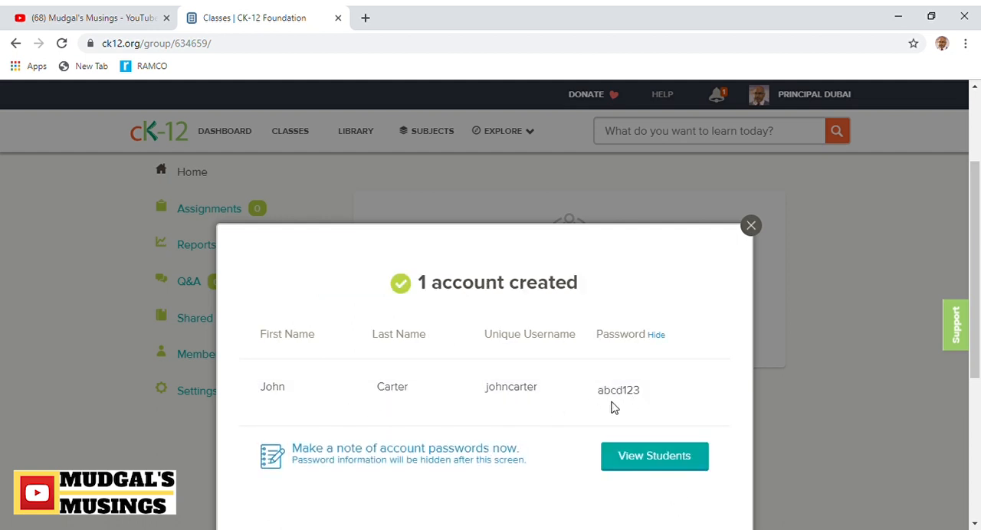
{"action": "mouse_move", "coordinate": [621, 402]}
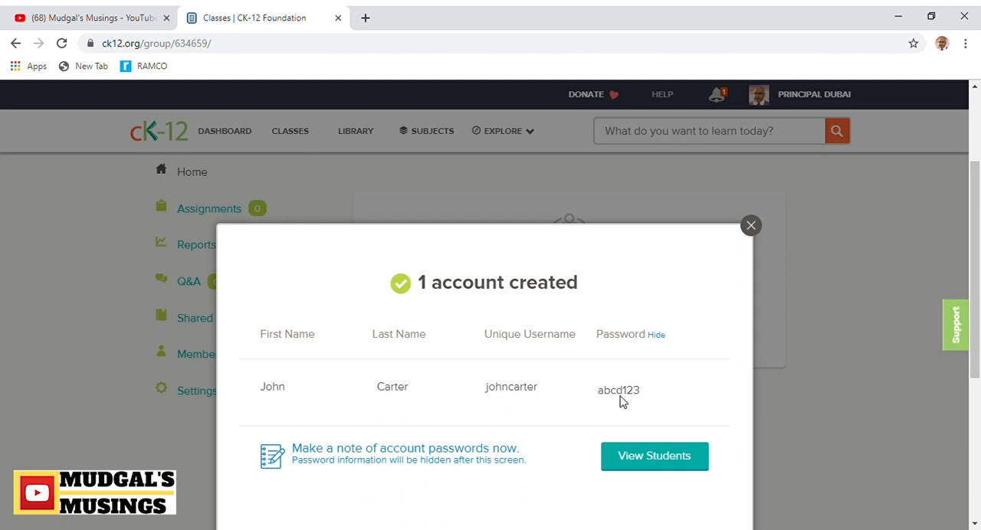
{"action": "mouse_move", "coordinate": [550, 401]}
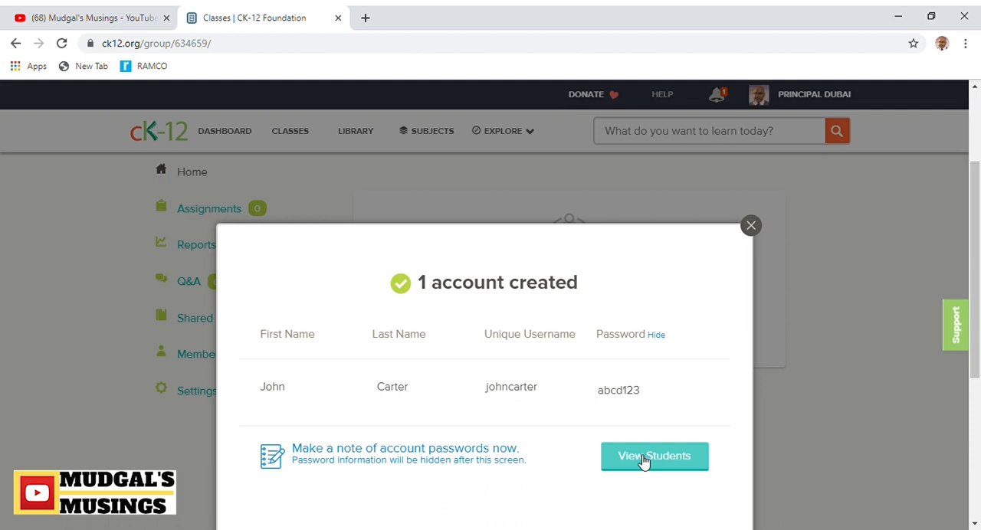
{"action": "left_click", "coordinate": [654, 456]}
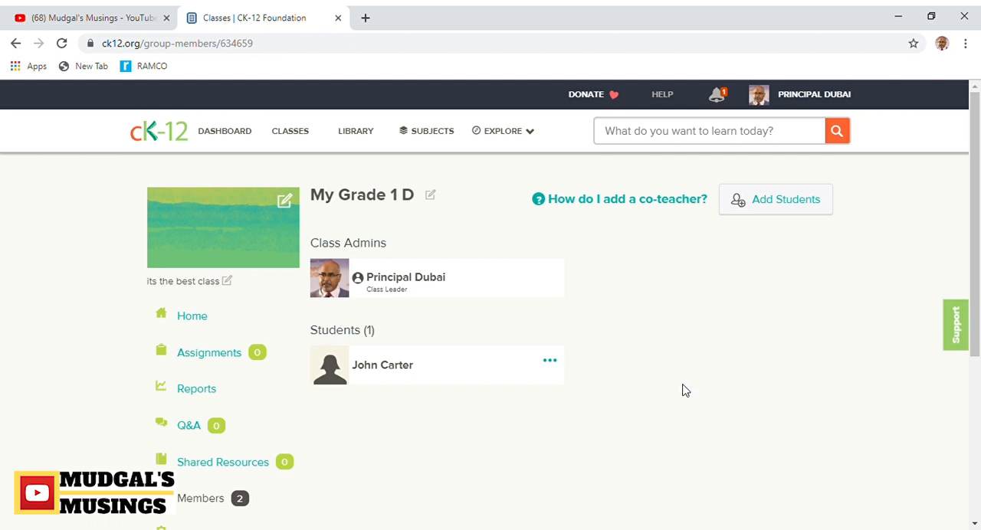
{"action": "mouse_move", "coordinate": [927, 227]}
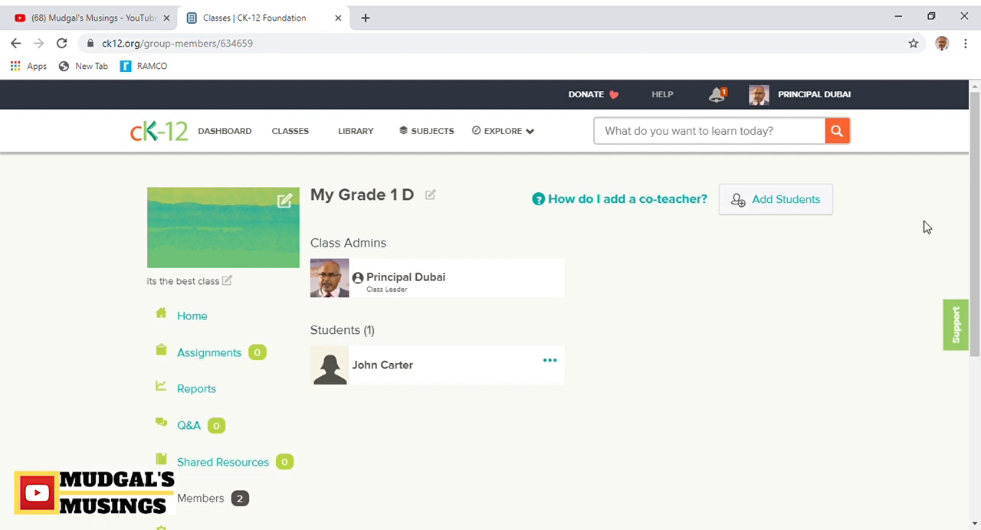
{"action": "mouse_move", "coordinate": [878, 247]}
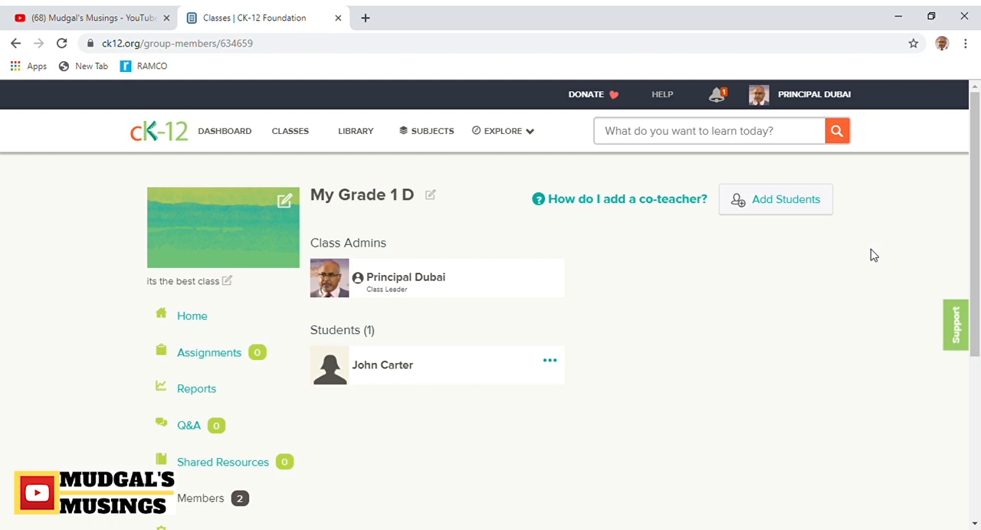
{"action": "mouse_move", "coordinate": [241, 360]}
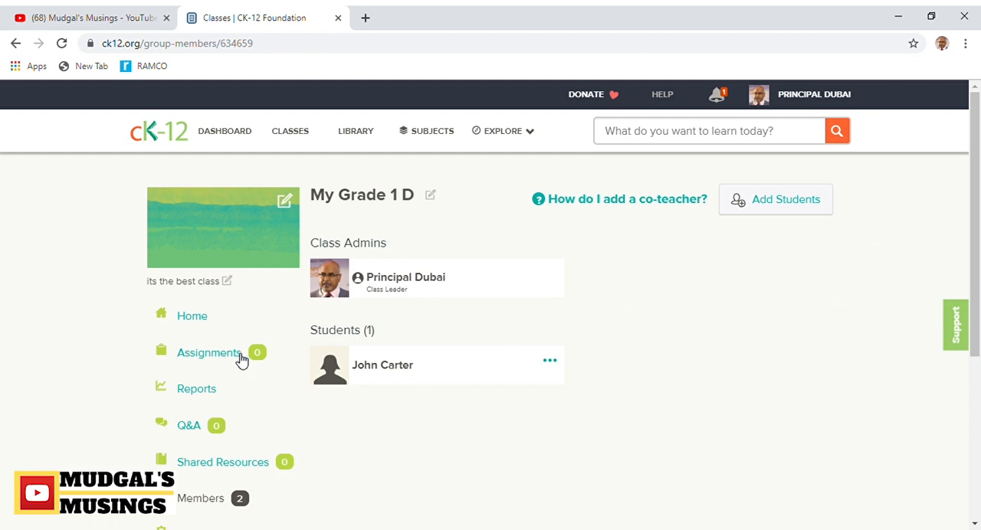
Step: Open My Grade 1 D's Assignments and scroll to the how-to steps for creating one
{"action": "left_click", "coordinate": [208, 352]}
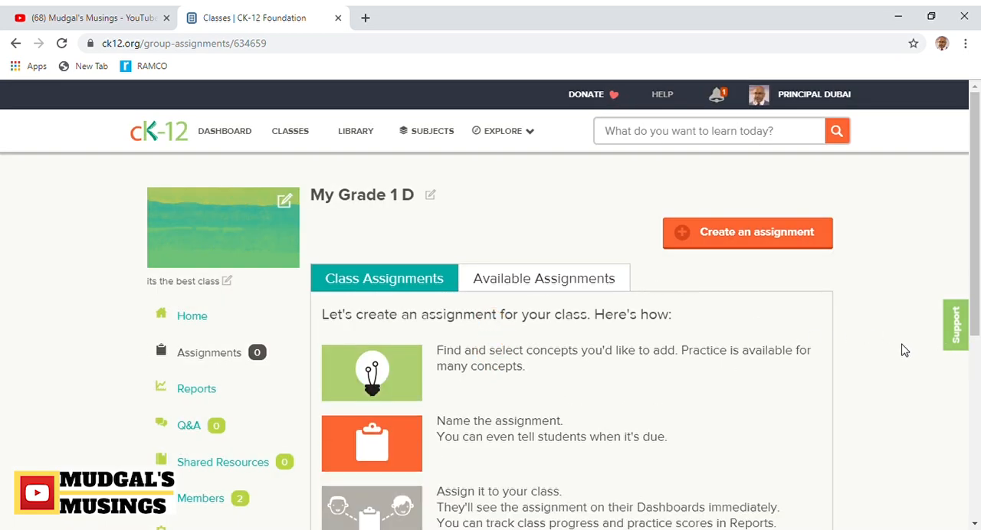
{"action": "scroll", "scroll_direction": "down", "scroll_amount": 3}
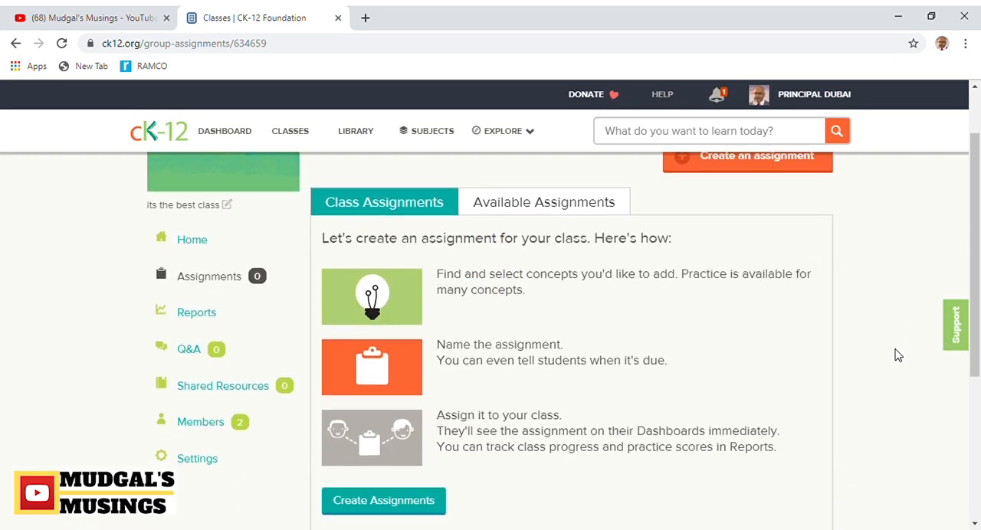
{"action": "scroll", "scroll_direction": "down", "scroll_amount": 3}
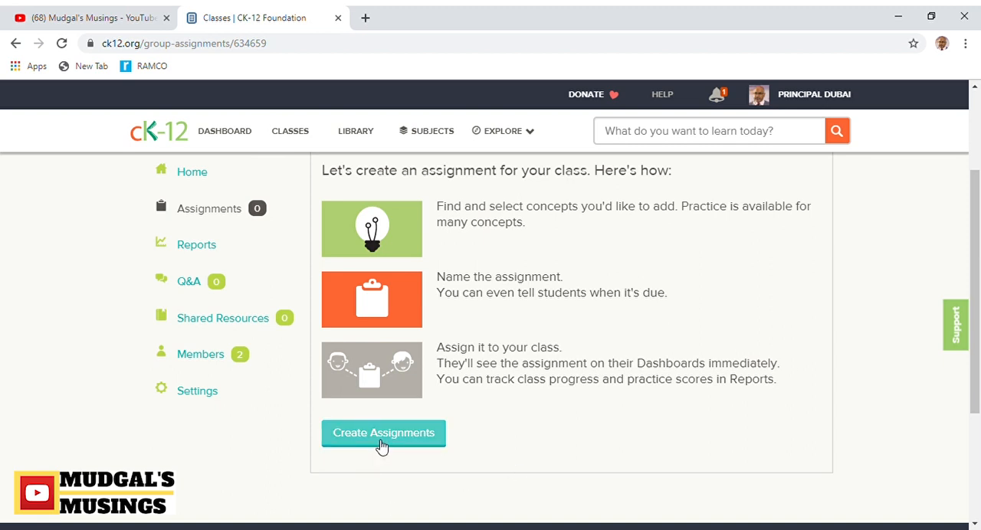
Step: Start a new assignment and advance the intro slideshow to the motivation slide
{"action": "left_click", "coordinate": [384, 433]}
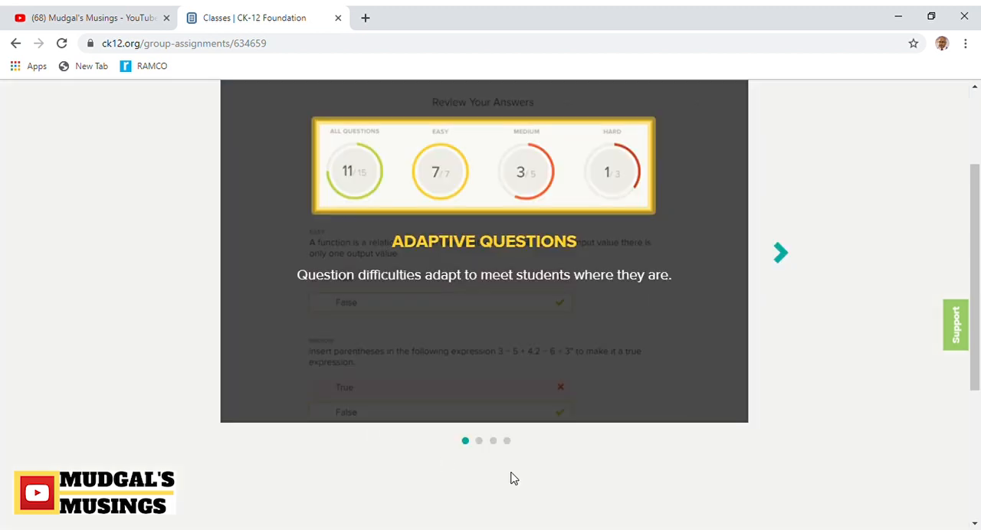
{"action": "left_click", "coordinate": [780, 253]}
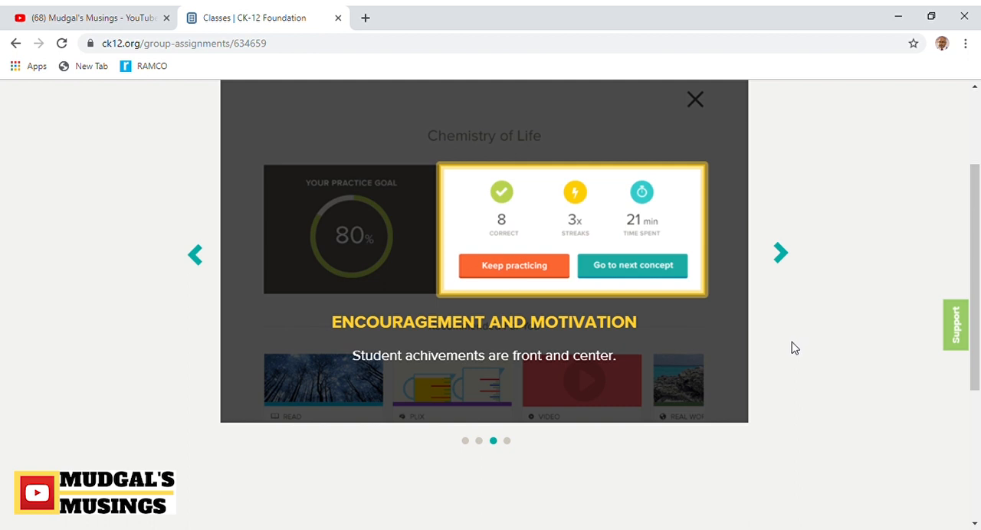
{"action": "mouse_move", "coordinate": [793, 355]}
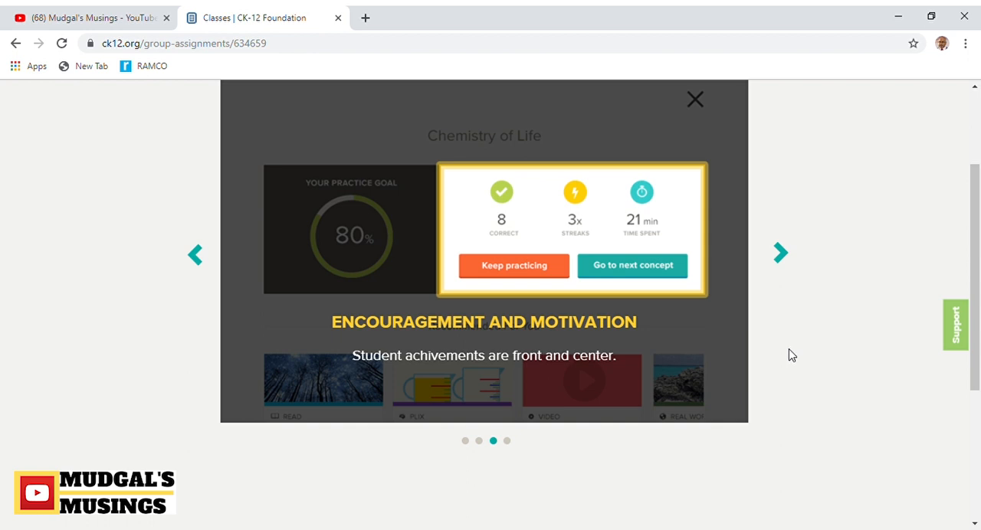